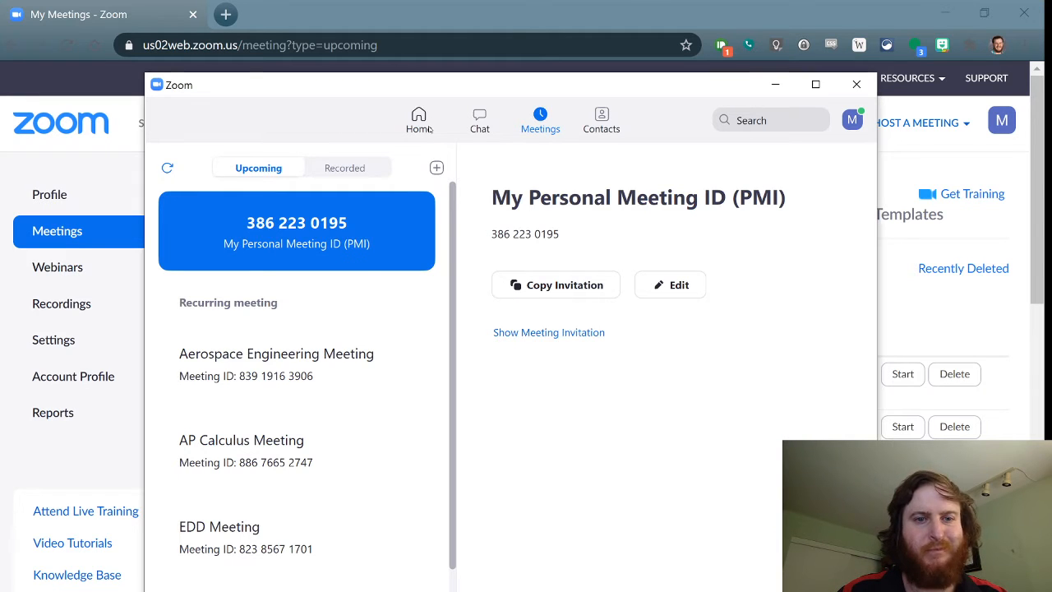
Check the Meetings list with the personal meeting ID, then return to Home
{"action": "left_click", "coordinate": [417, 118]}
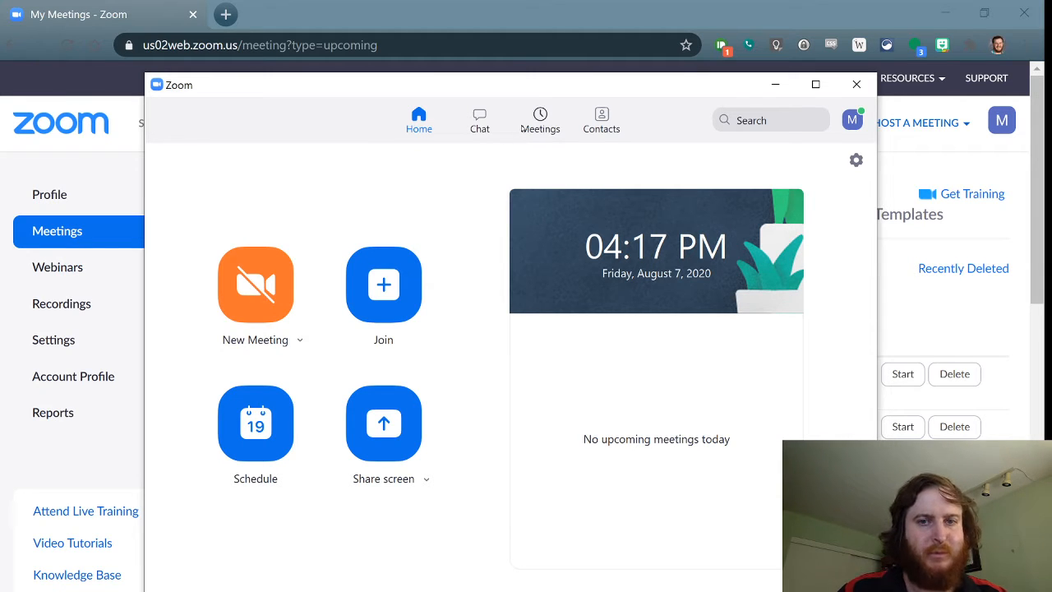
{"action": "left_click", "coordinate": [539, 118]}
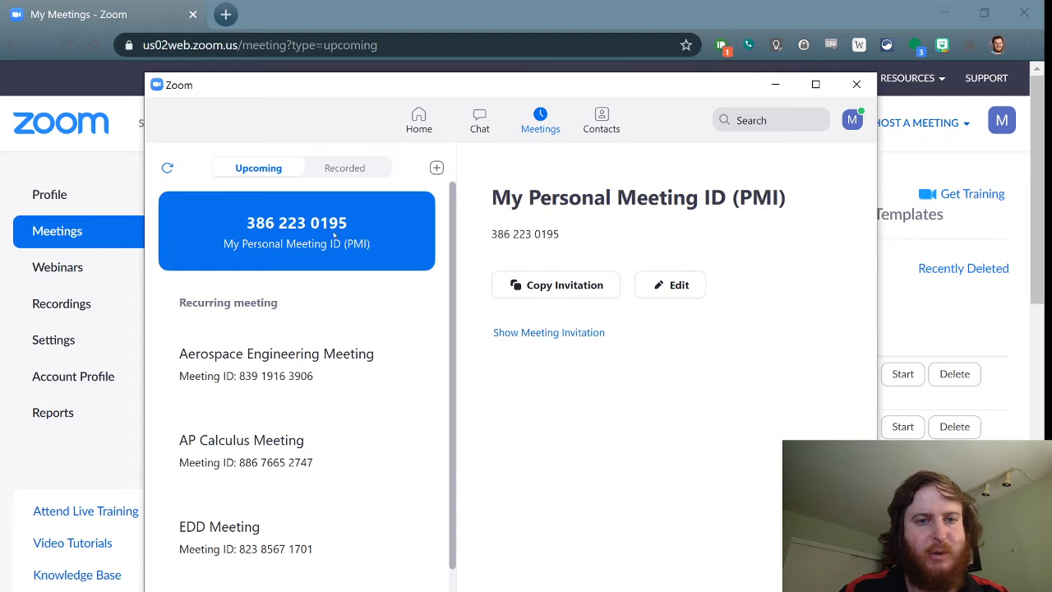
{"action": "mouse_move", "coordinate": [503, 159]}
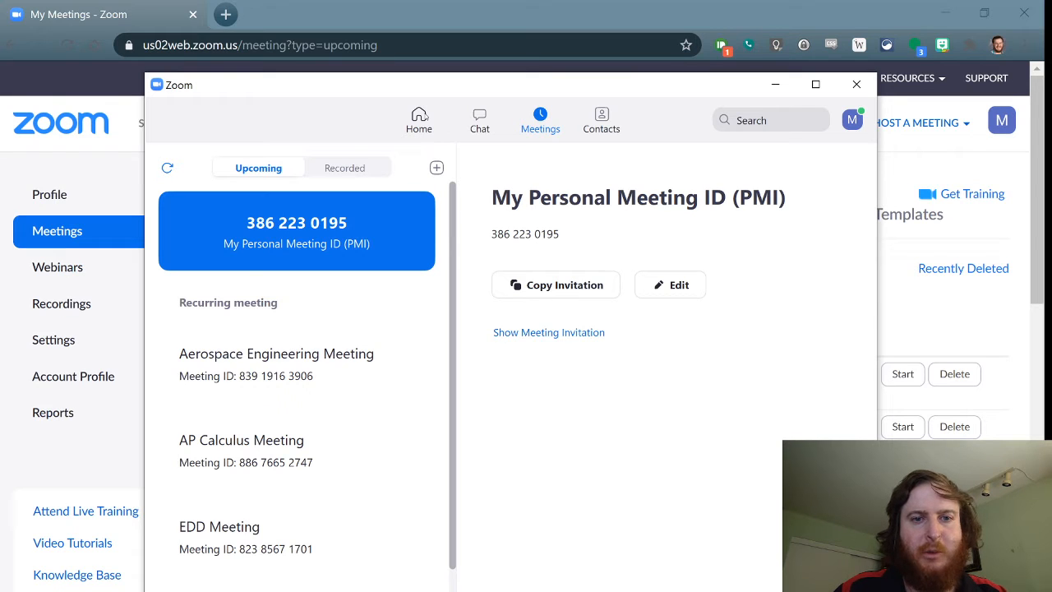
{"action": "left_click", "coordinate": [417, 118]}
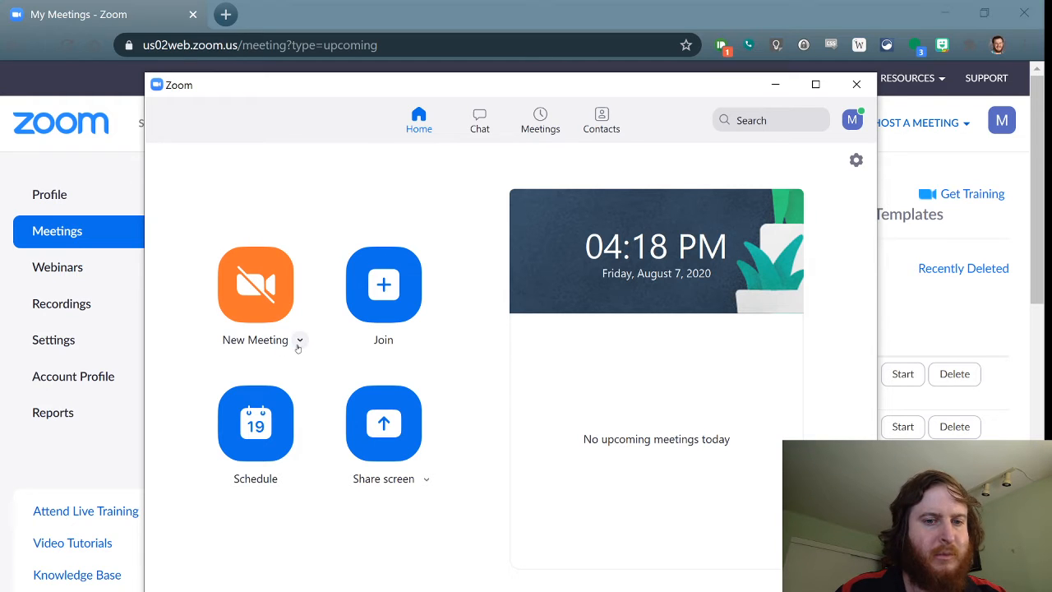
Reach PMI Settings from the New Meeting dropdown
{"action": "left_click", "coordinate": [299, 338]}
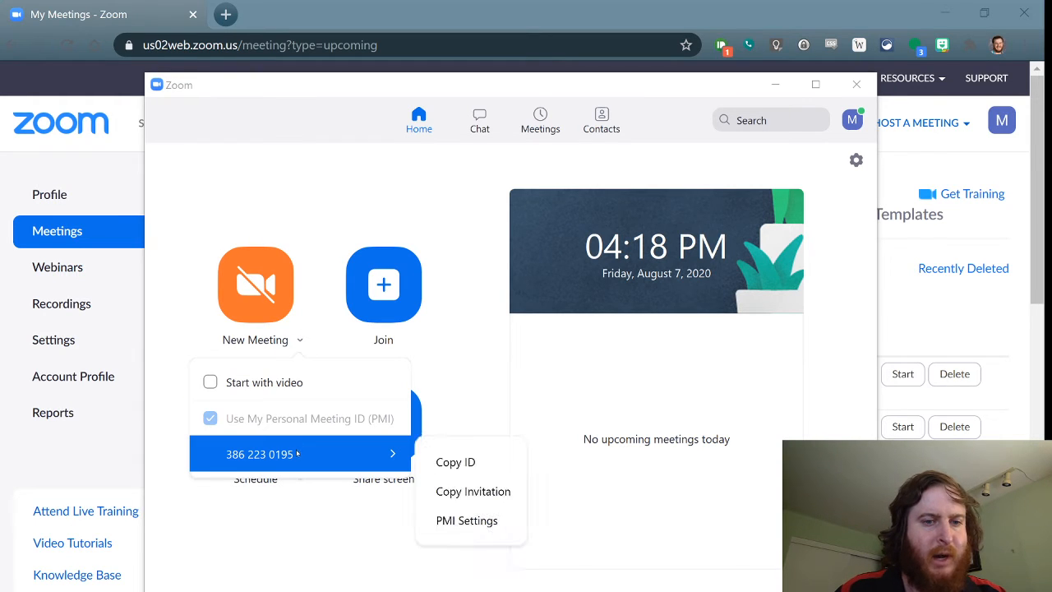
{"action": "mouse_move", "coordinate": [455, 461]}
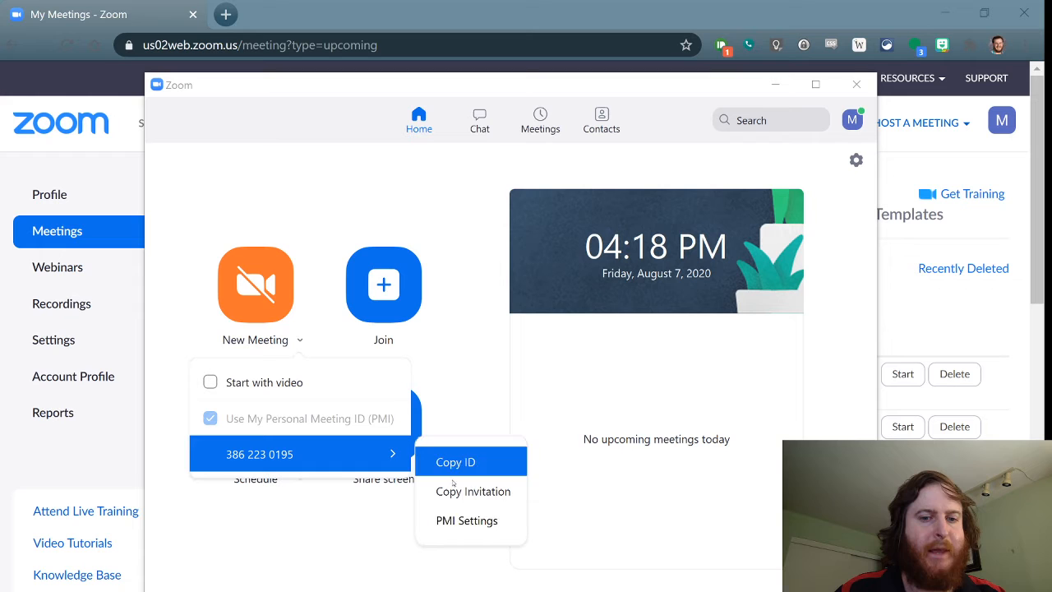
{"action": "left_click", "coordinate": [467, 519]}
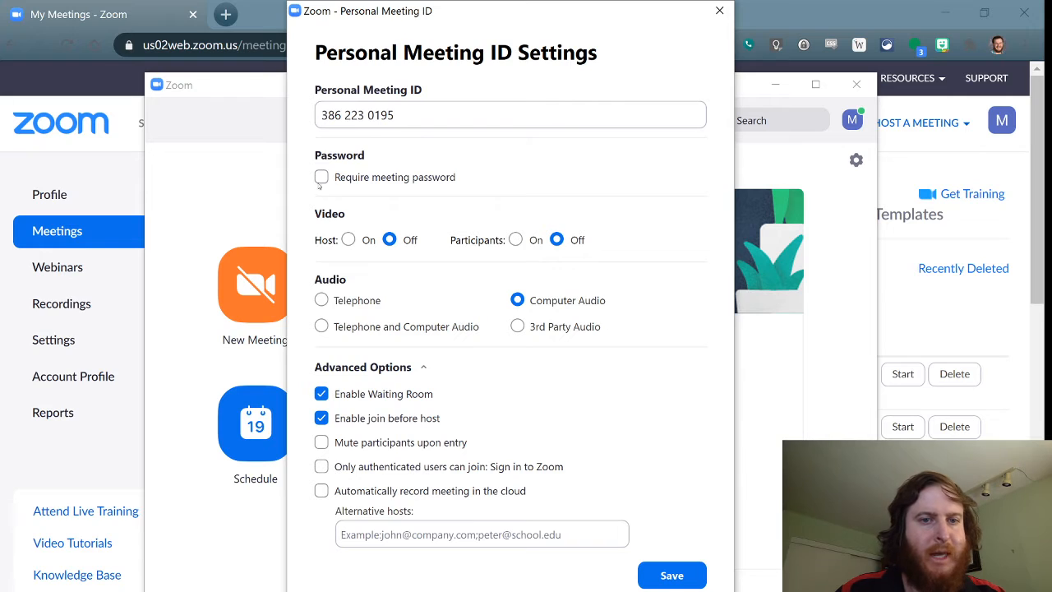
{"action": "left_click", "coordinate": [322, 178]}
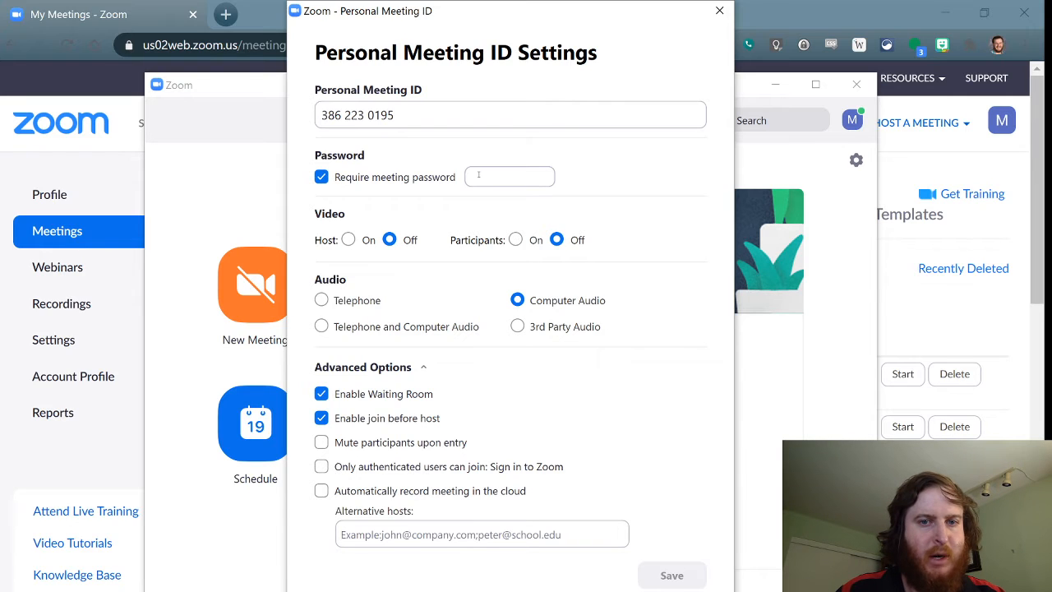
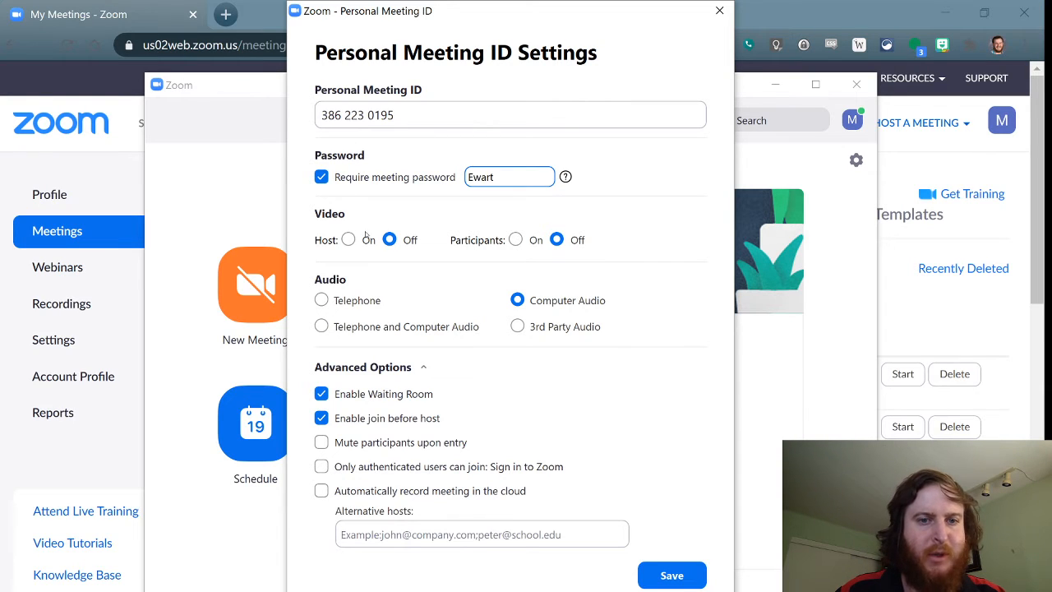
{"action": "left_click", "coordinate": [510, 177]}
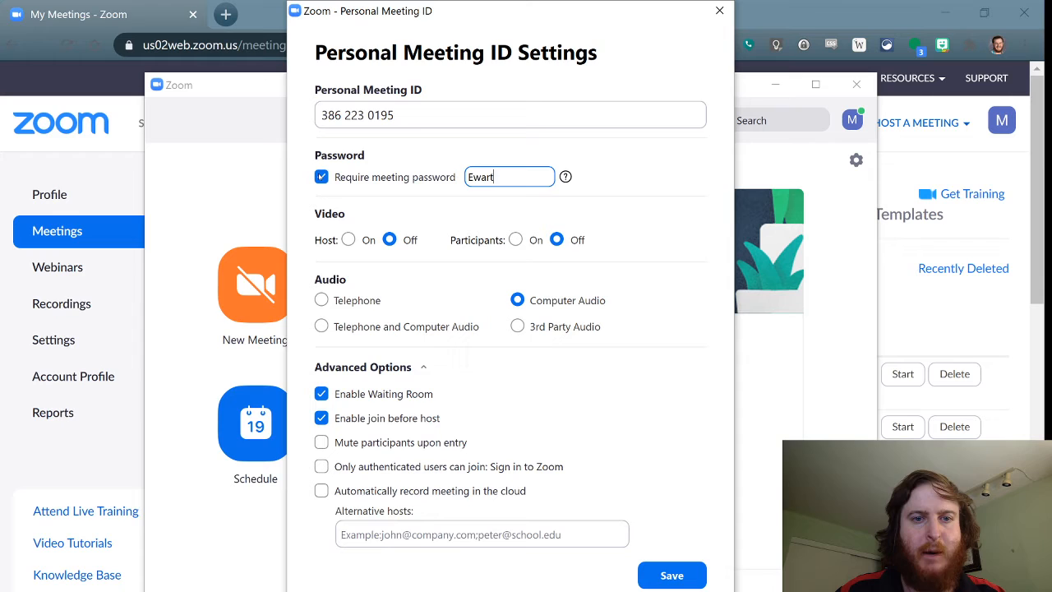
{"action": "left_click", "coordinate": [322, 177]}
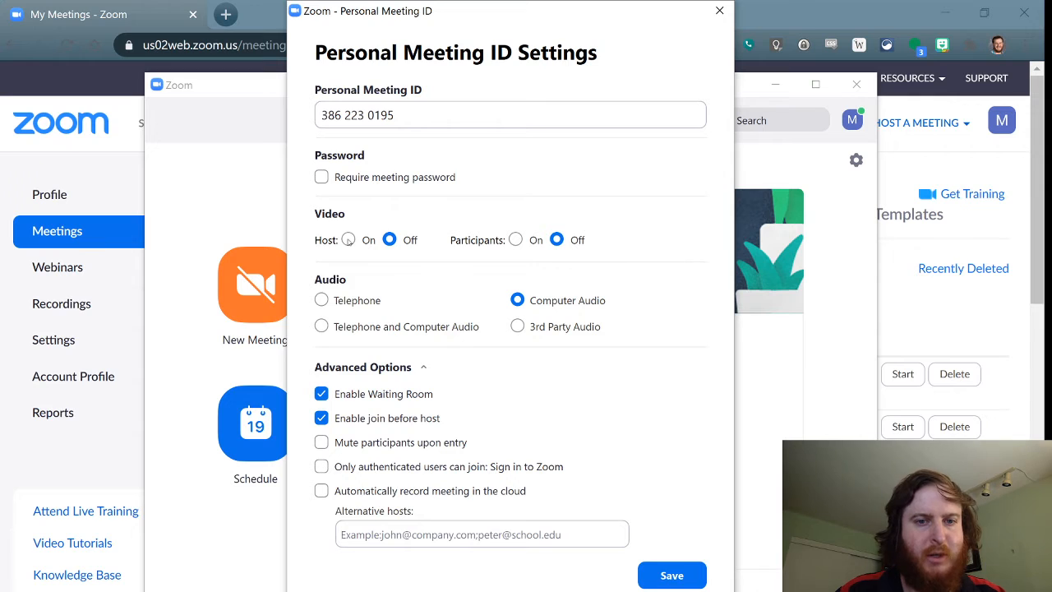
Set host and participant video on, mute participants on entry, and save
{"action": "left_click", "coordinate": [349, 240]}
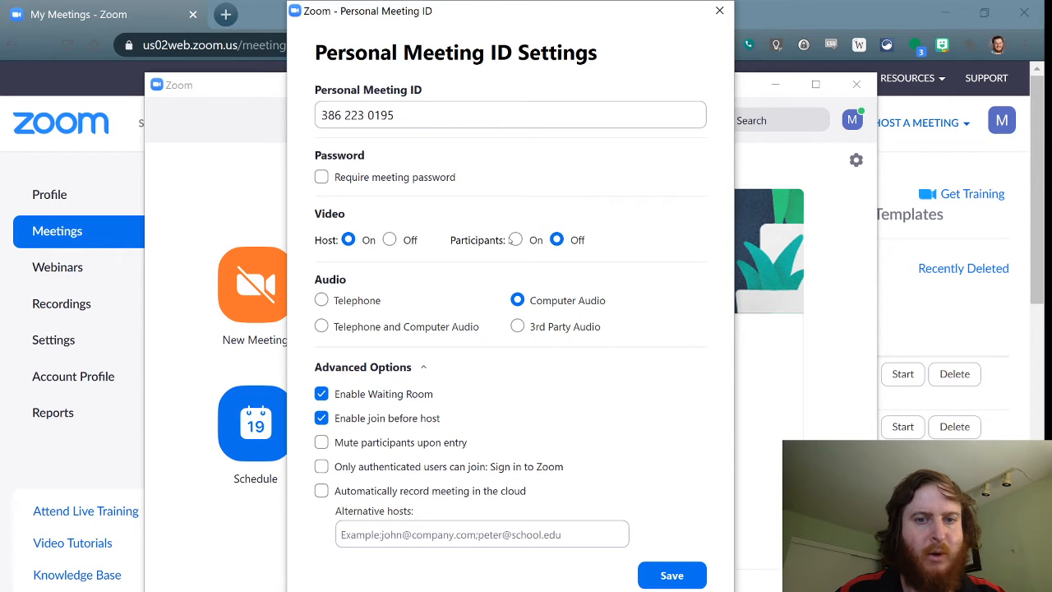
{"action": "left_click", "coordinate": [516, 240]}
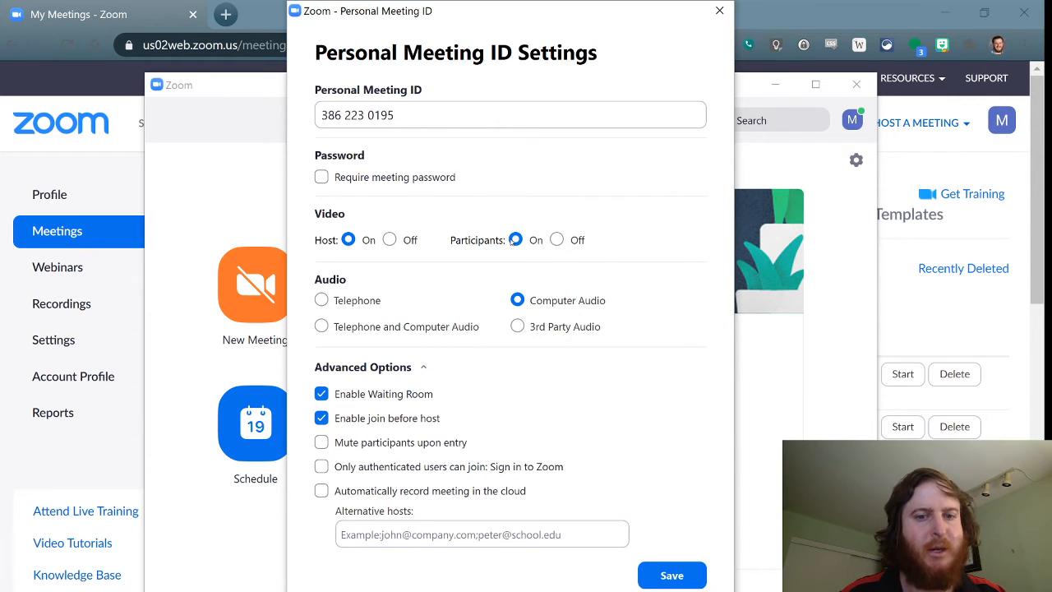
{"action": "mouse_move", "coordinate": [368, 419]}
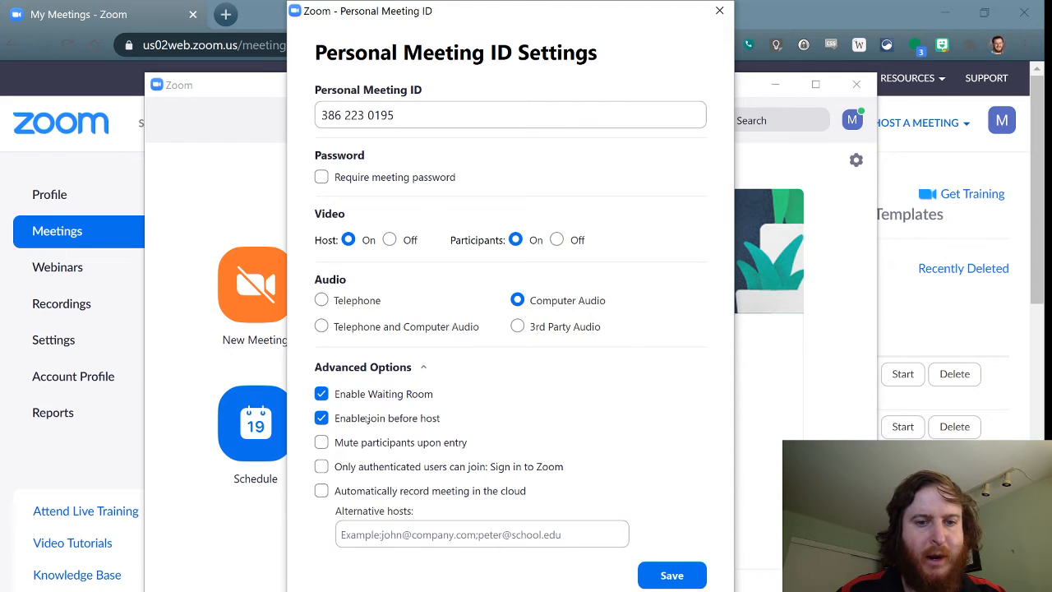
{"action": "left_click", "coordinate": [321, 442]}
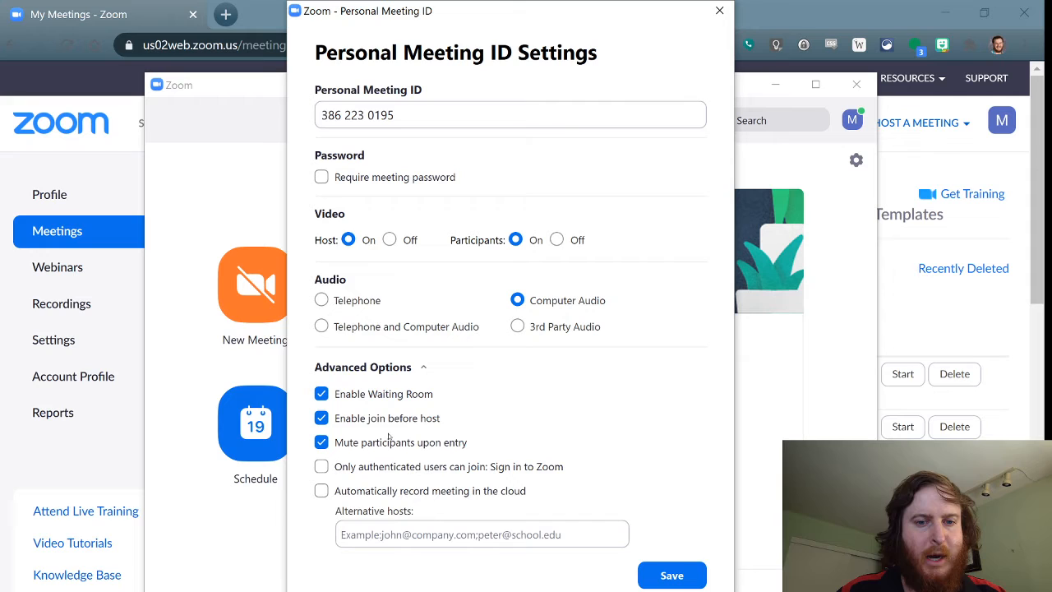
{"action": "left_click", "coordinate": [322, 490]}
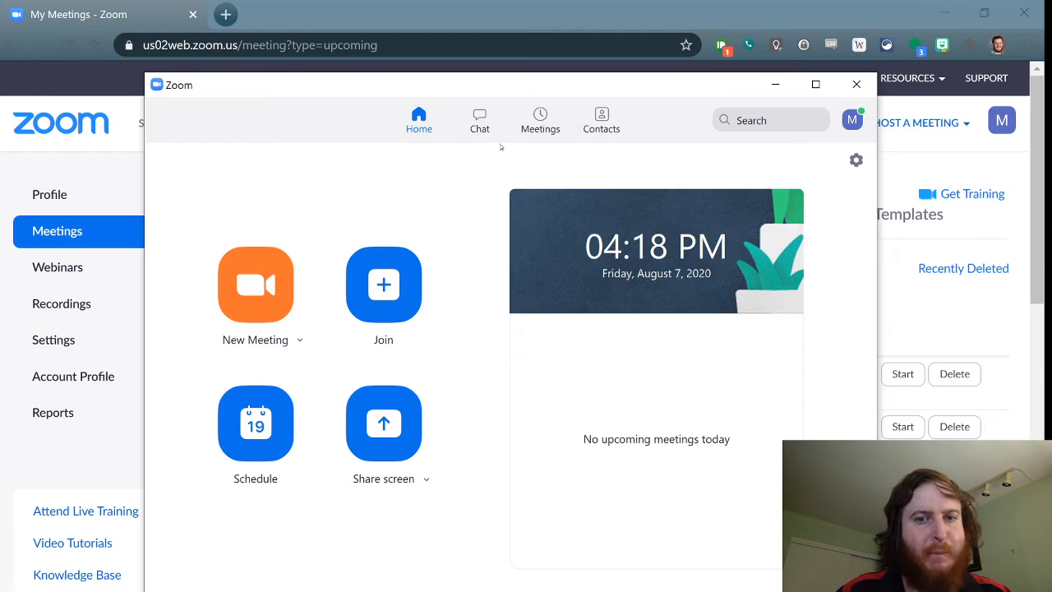
Browse the AP Calculus and Aerospace Engineering meetings, then show scheduling options
{"action": "left_click", "coordinate": [539, 120]}
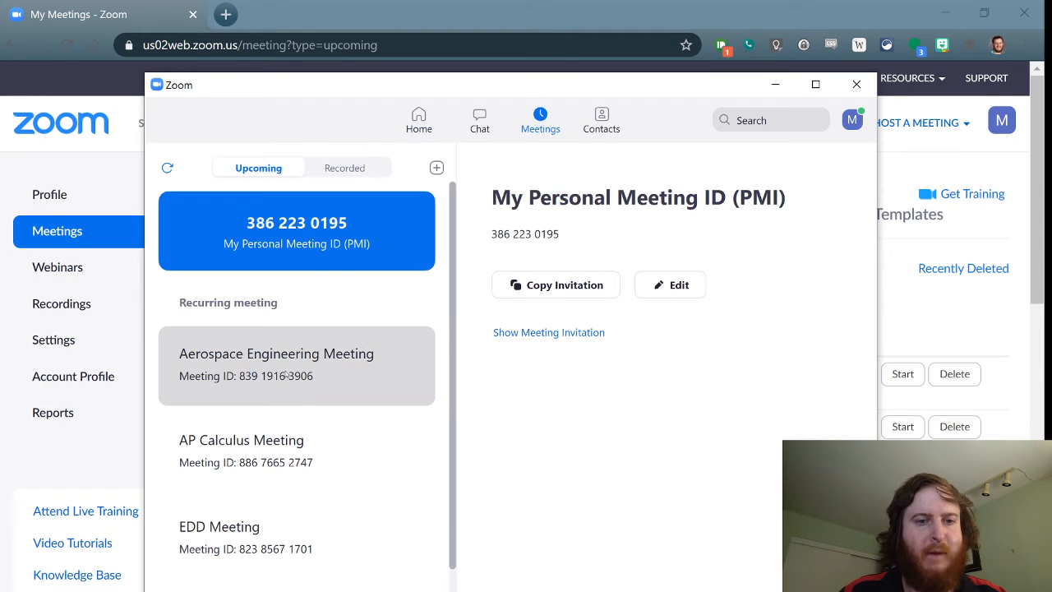
{"action": "left_click", "coordinate": [276, 365]}
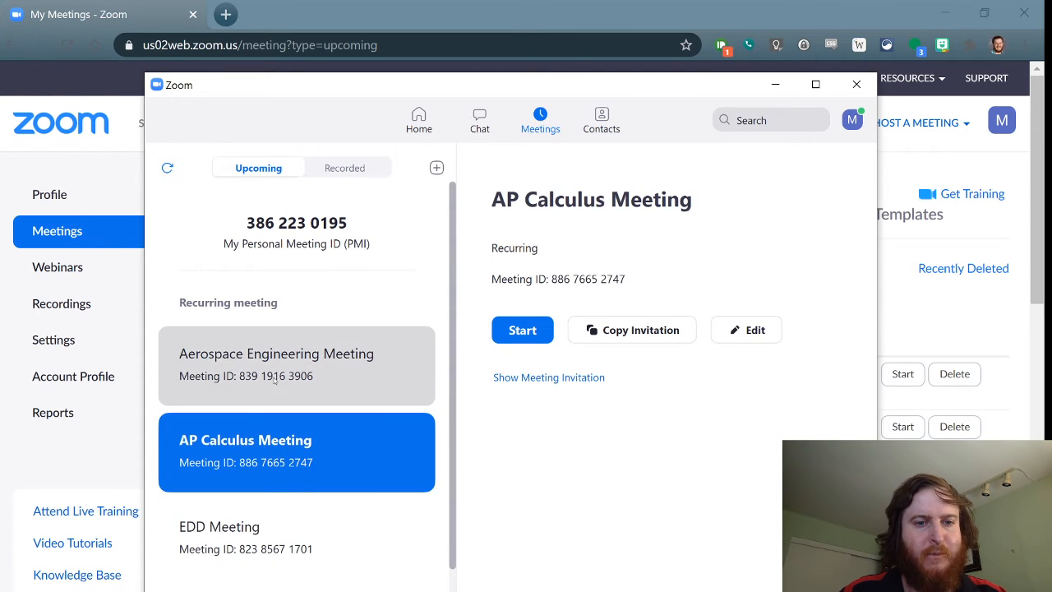
{"action": "left_click", "coordinate": [276, 364]}
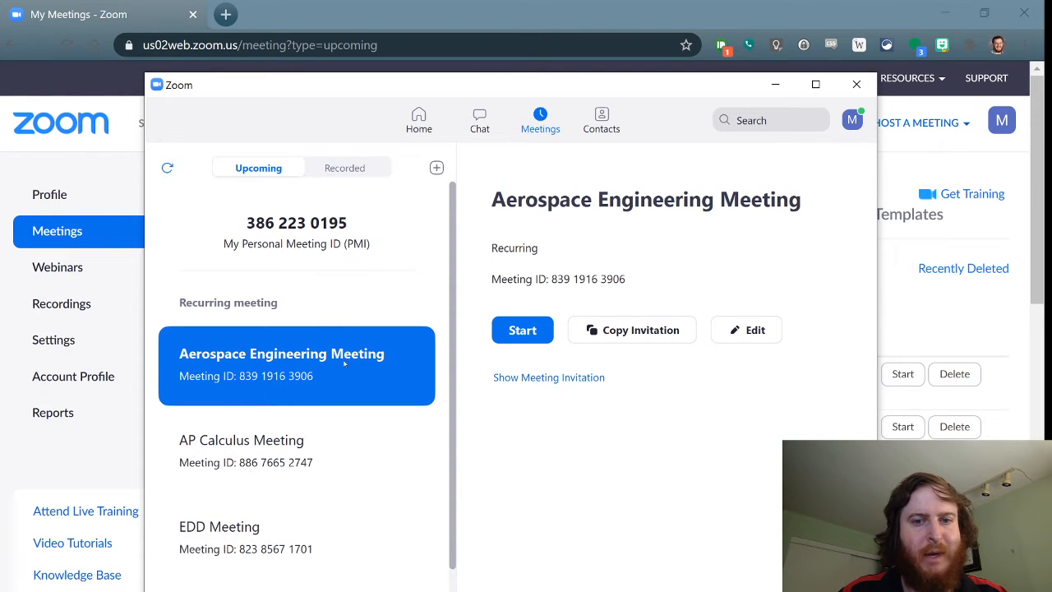
{"action": "left_click", "coordinate": [437, 168]}
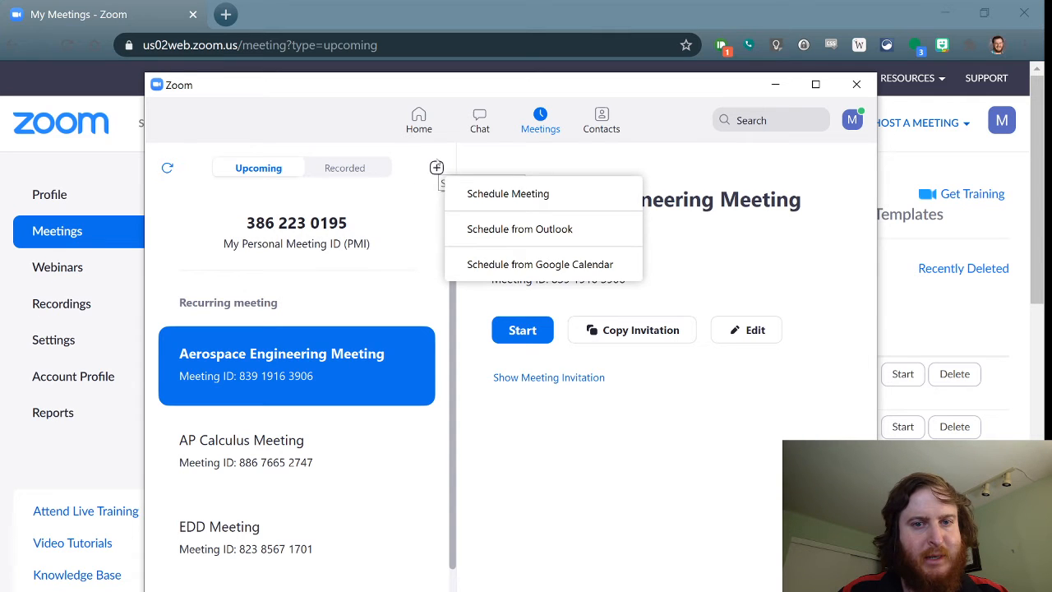
Try the Recurring meeting option in the Schedule Meeting form, then close it unsaved
{"action": "left_click", "coordinate": [507, 194]}
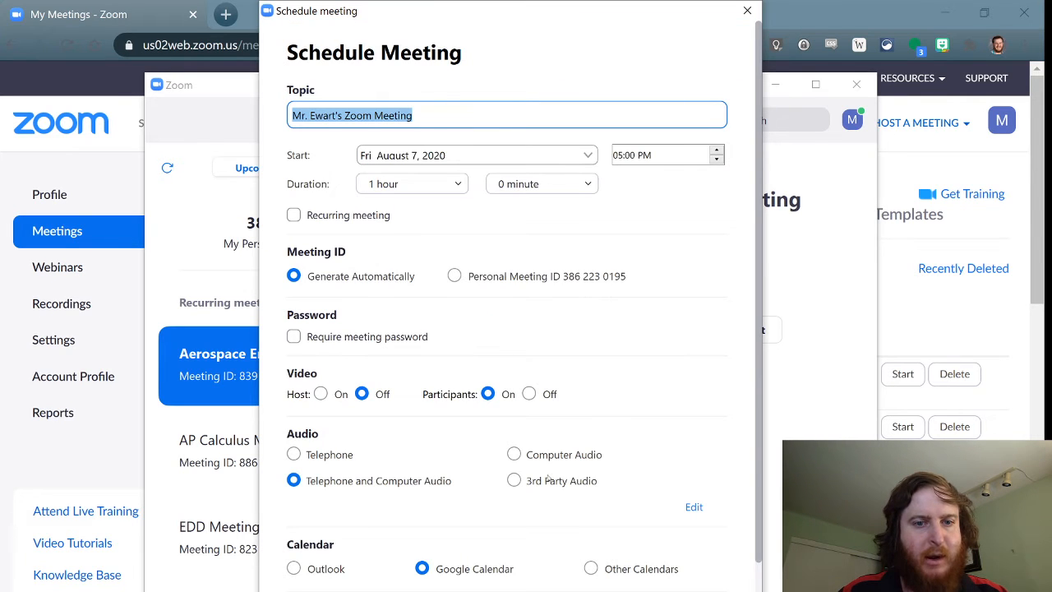
{"action": "mouse_move", "coordinate": [368, 248]}
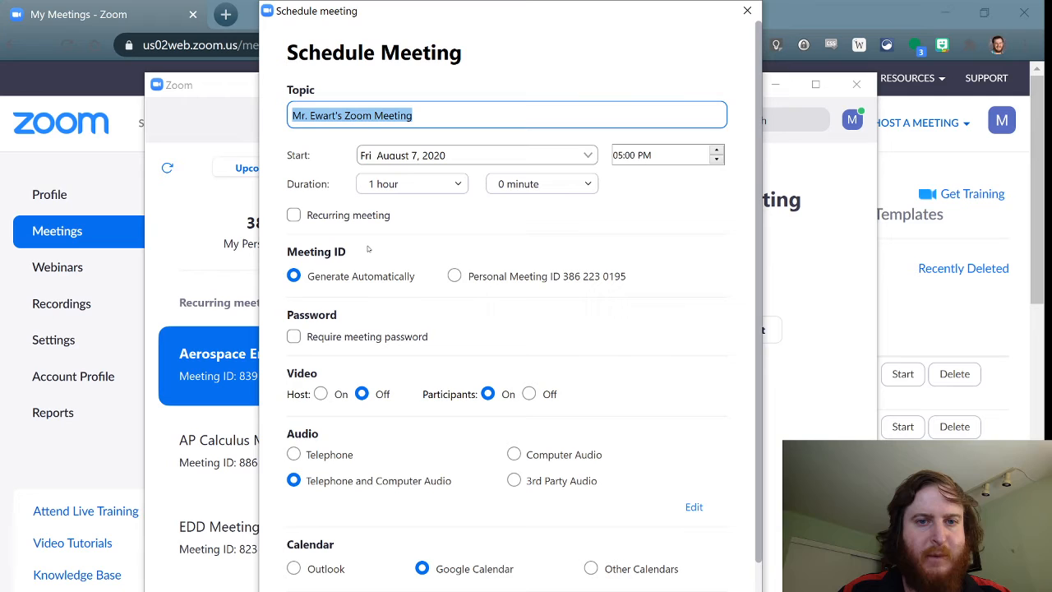
{"action": "left_click", "coordinate": [292, 213]}
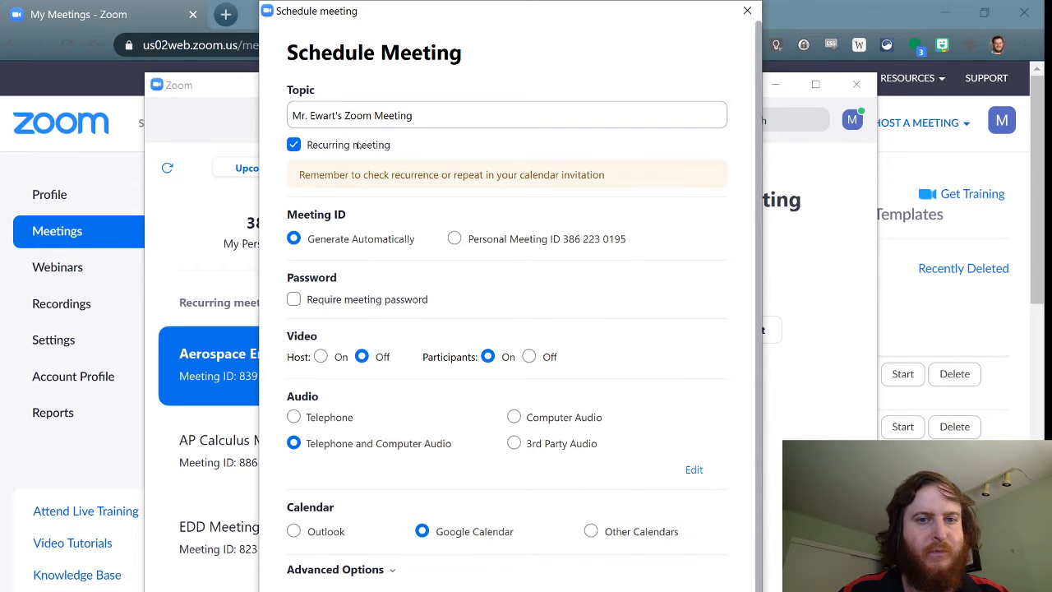
{"action": "left_click", "coordinate": [292, 144]}
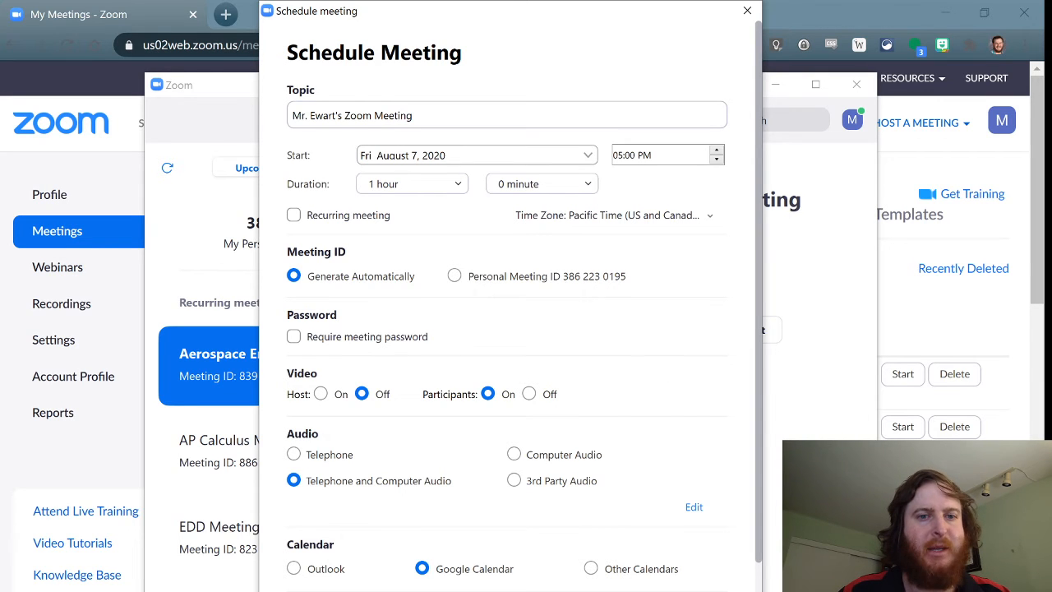
{"action": "left_click", "coordinate": [746, 10]}
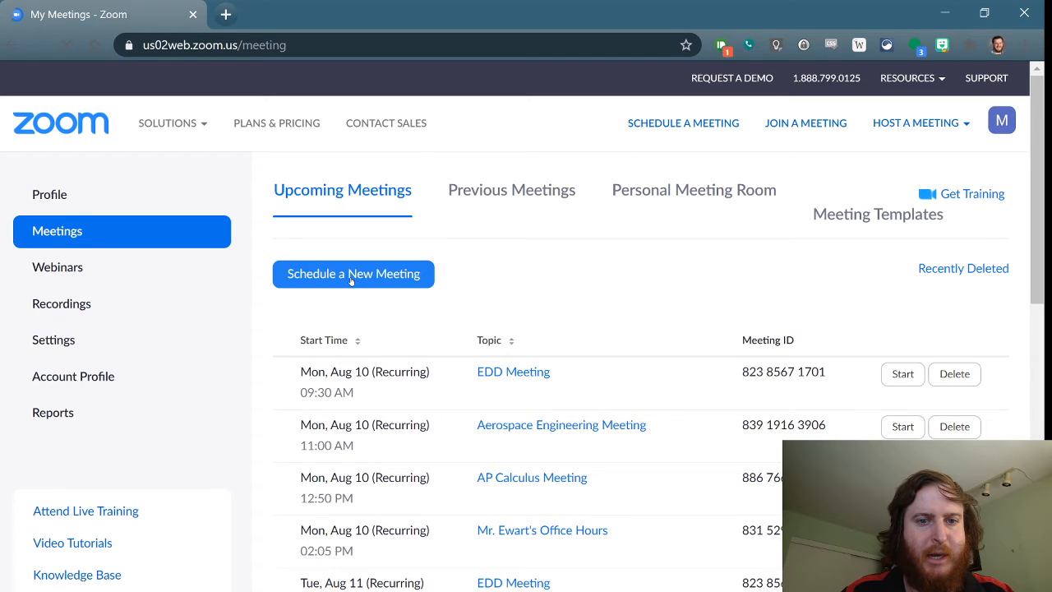
Start a web meeting titled 'Advisory Meeting' on 08/10/2020 at 9:00 AM
{"action": "left_click", "coordinate": [353, 272]}
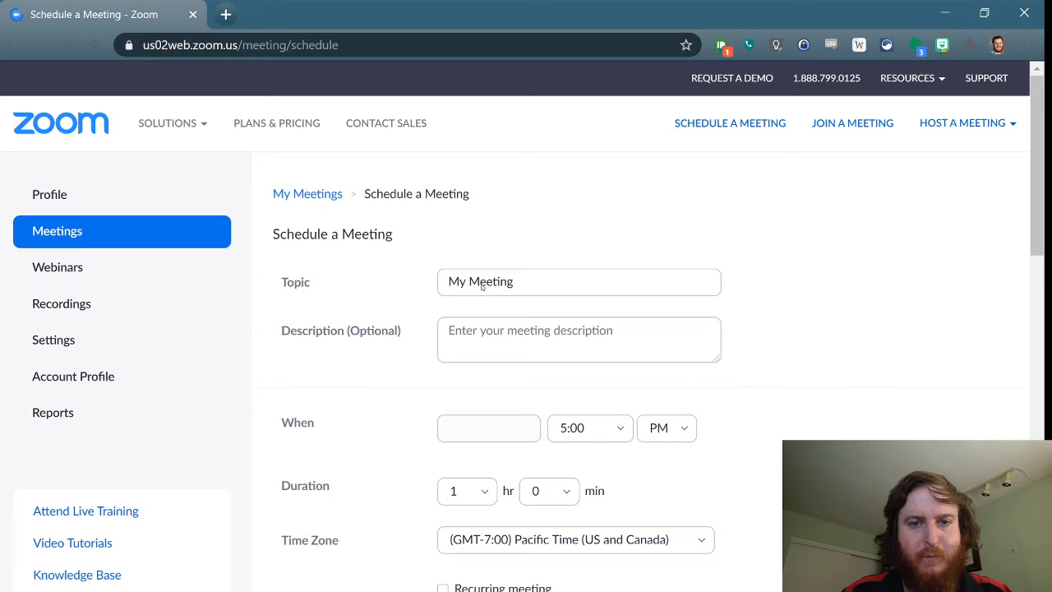
{"action": "type", "text": "Advi"}
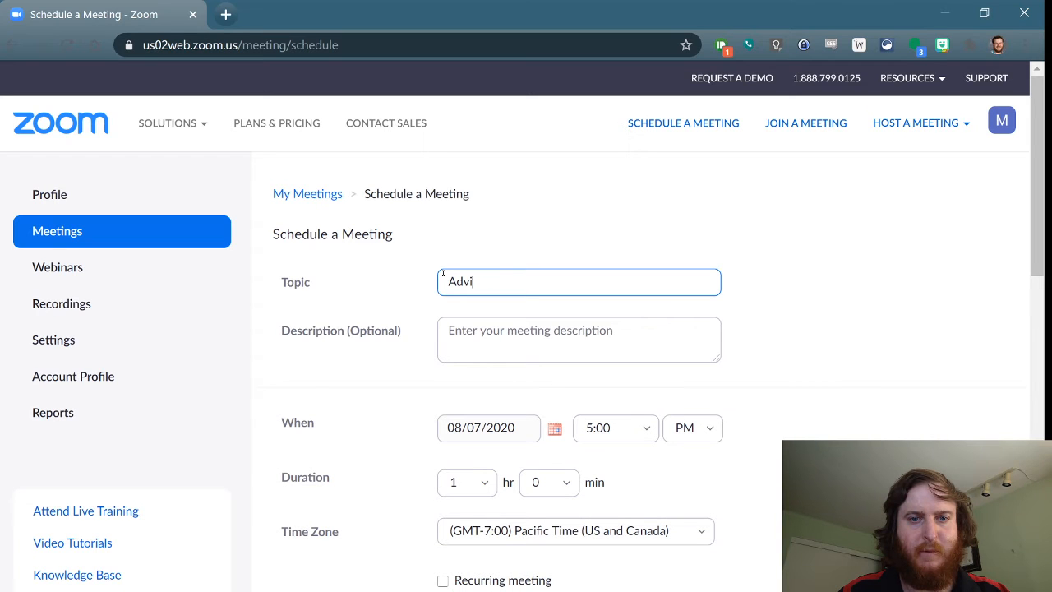
{"action": "type", "text": "sory Meeting"}
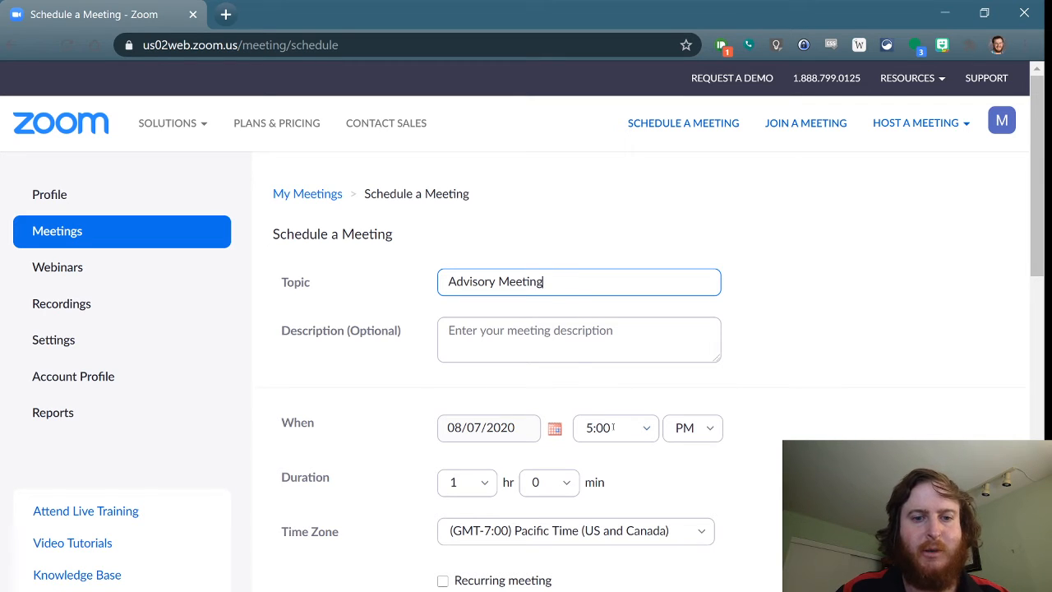
{"action": "left_click", "coordinate": [554, 427]}
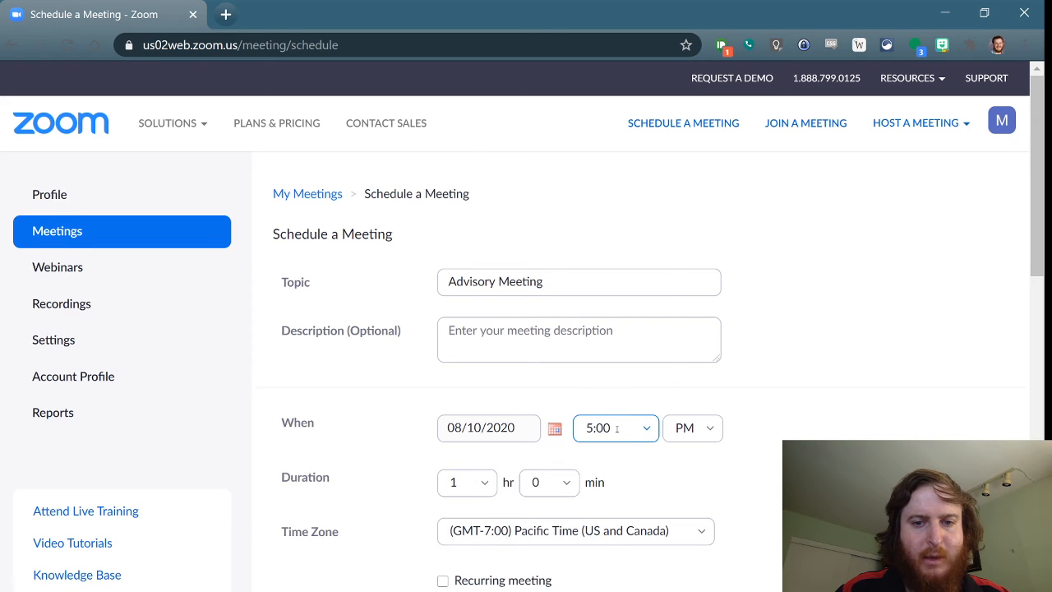
{"action": "left_click", "coordinate": [607, 427]}
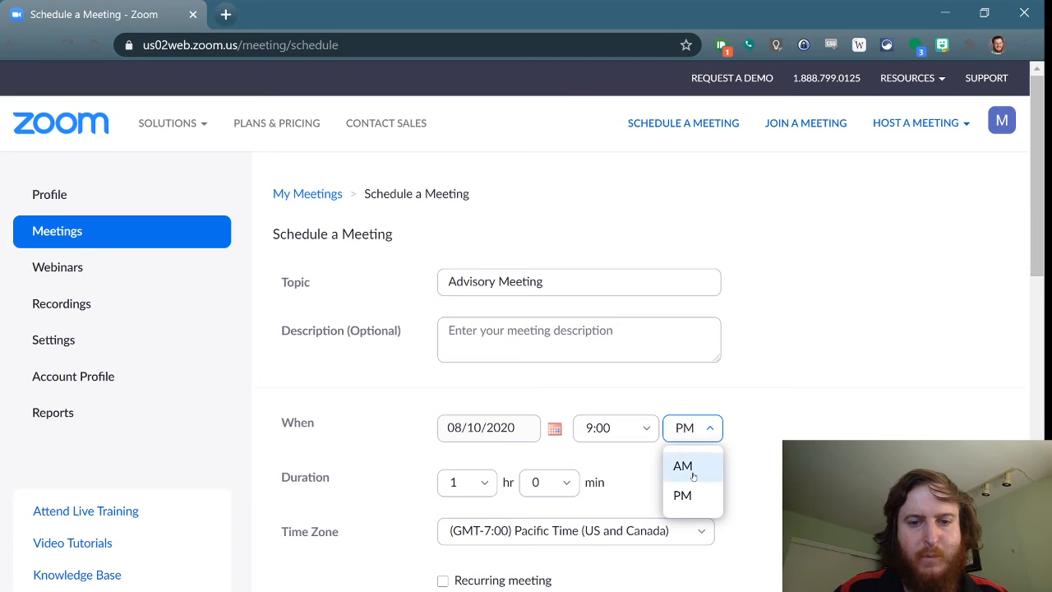
{"action": "left_click", "coordinate": [682, 465]}
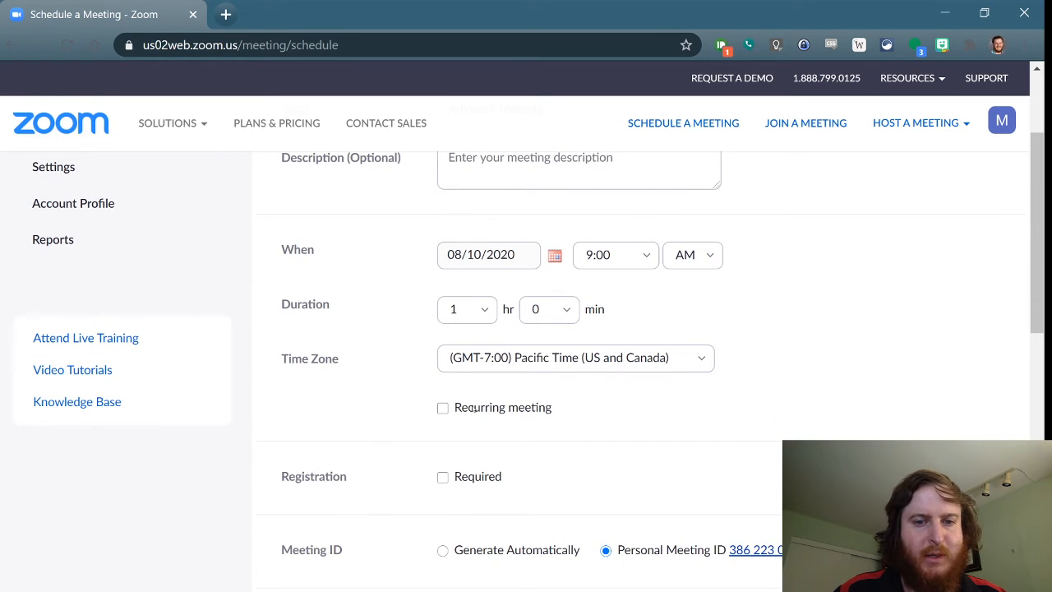
Make it recur weekly Monday through Friday with end date 12/17/2020
{"action": "left_click", "coordinate": [444, 408]}
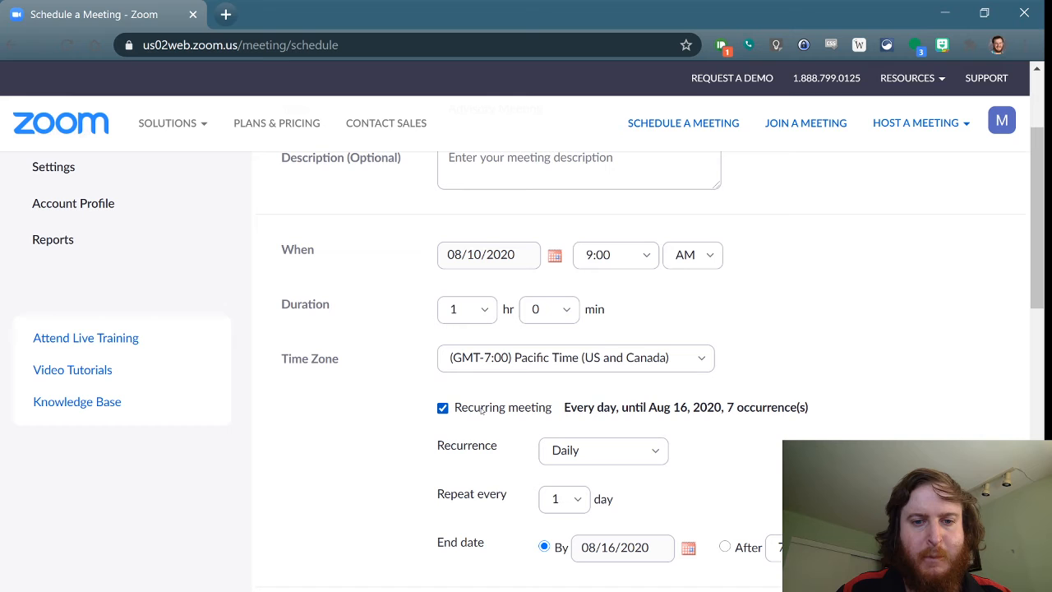
{"action": "left_click", "coordinate": [603, 451]}
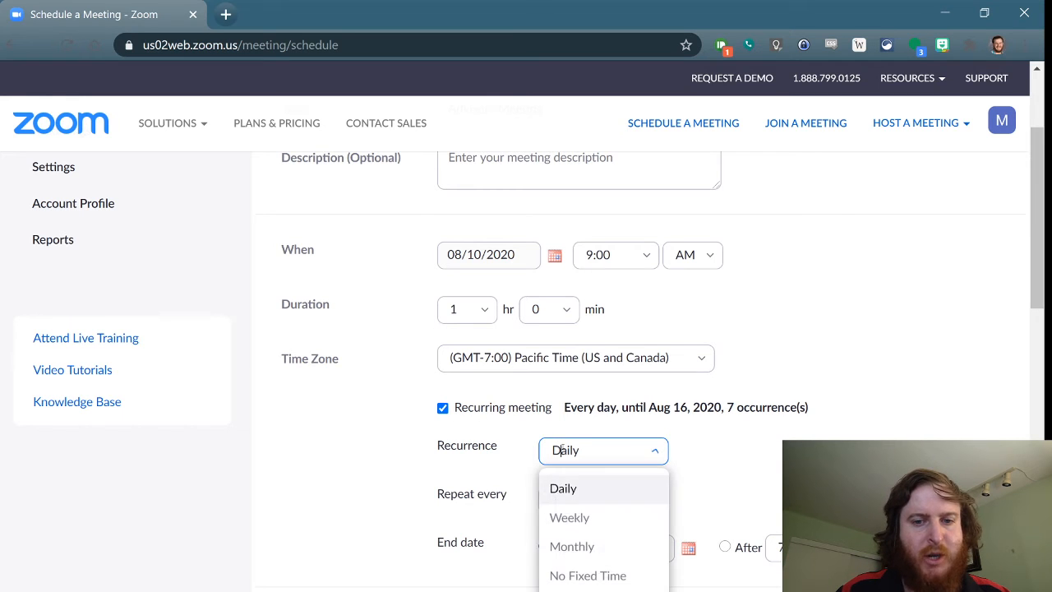
{"action": "left_click", "coordinate": [568, 516]}
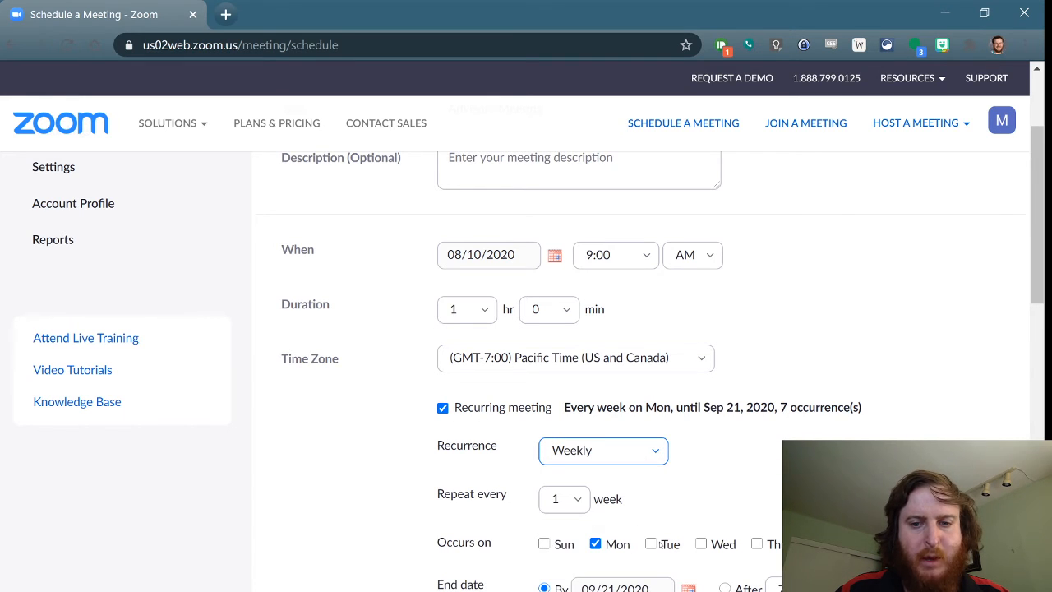
{"action": "left_click", "coordinate": [700, 543]}
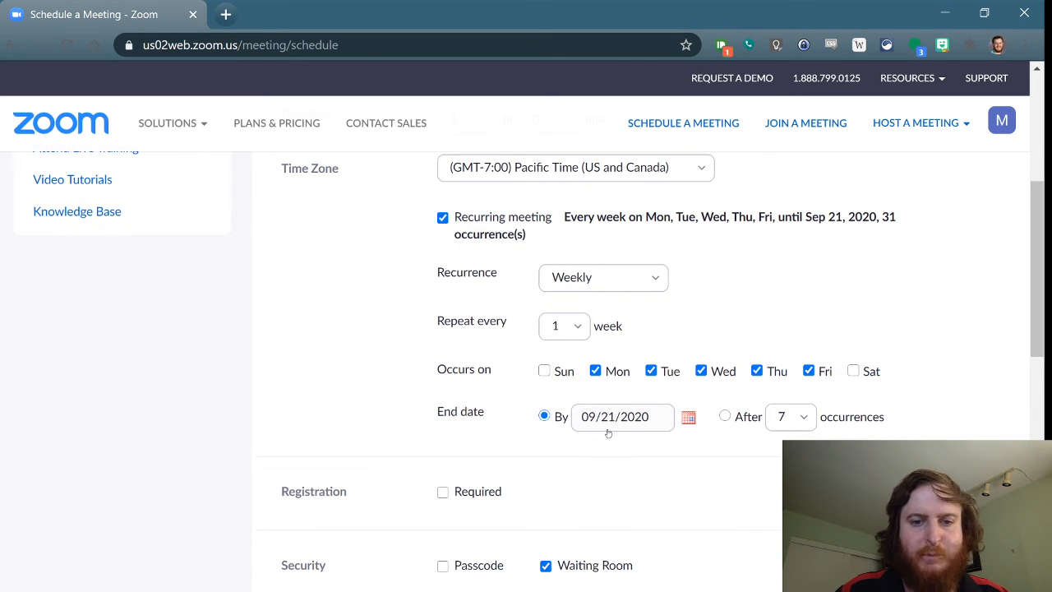
{"action": "left_click", "coordinate": [687, 417]}
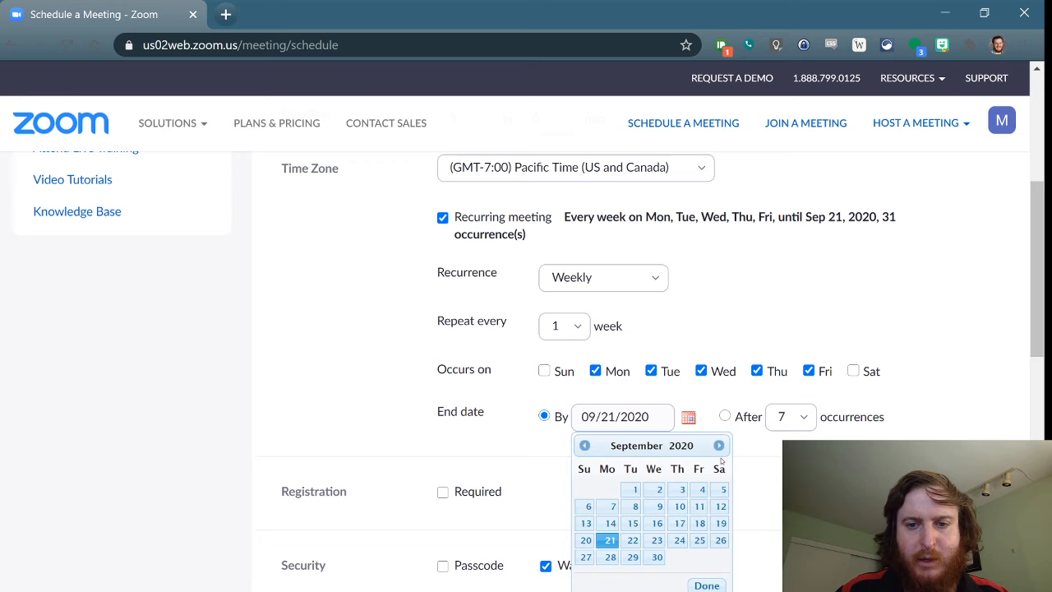
{"action": "left_click", "coordinate": [718, 443]}
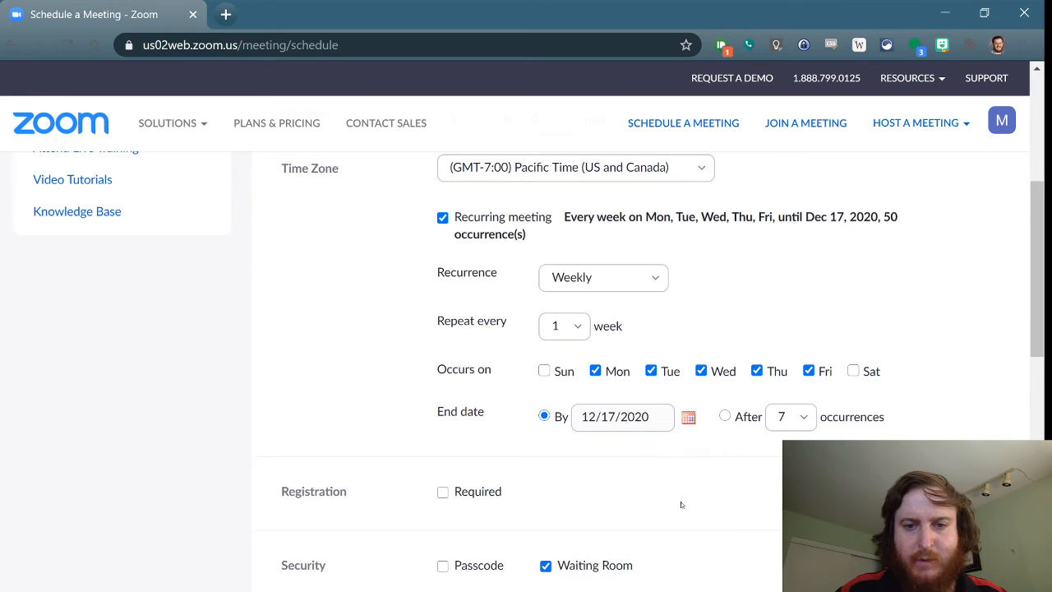
{"action": "scroll", "scroll_direction": "down", "scroll_amount": 3}
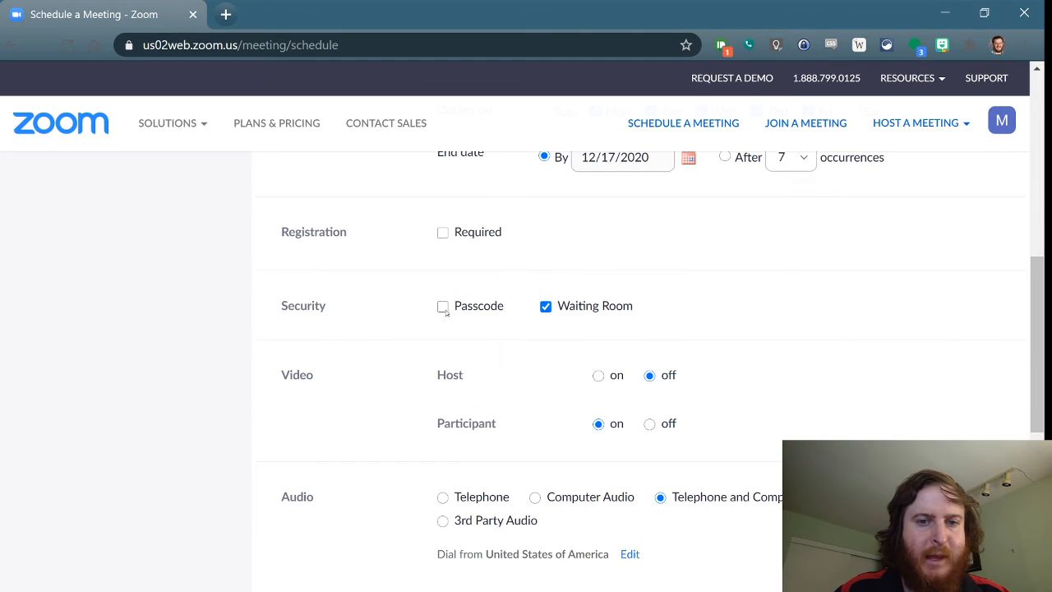
{"action": "mouse_move", "coordinate": [579, 315]}
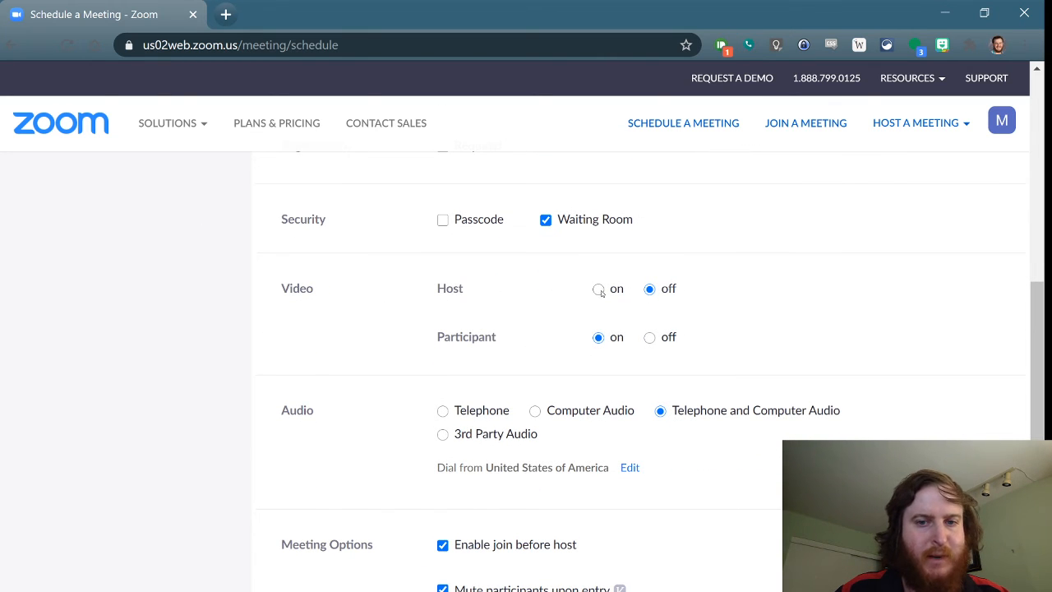
Turn host video on and enable automatic cloud recording
{"action": "left_click", "coordinate": [598, 289]}
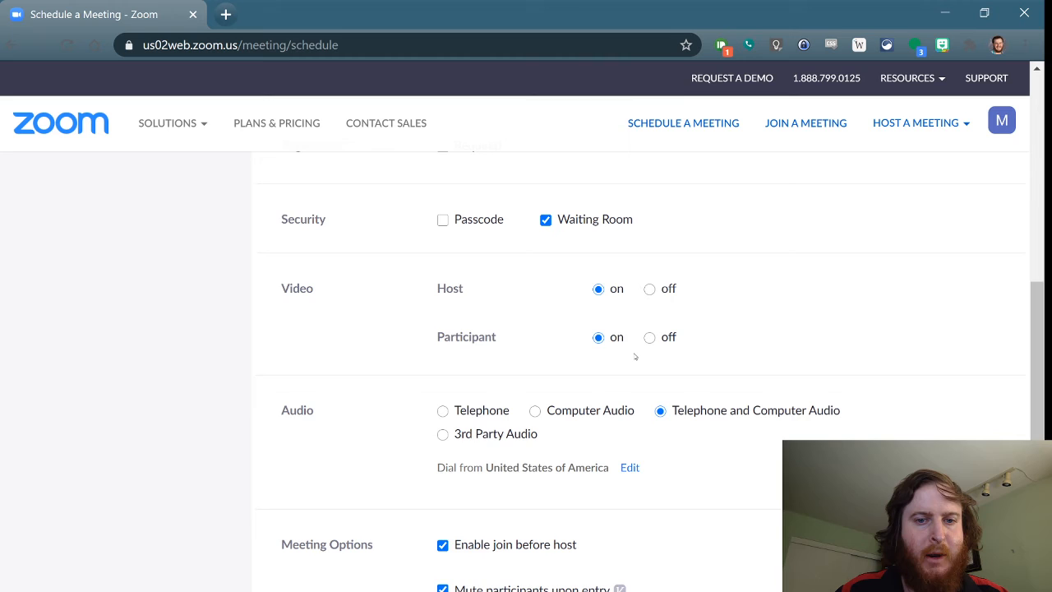
{"action": "scroll", "scroll_direction": "down", "scroll_amount": 3}
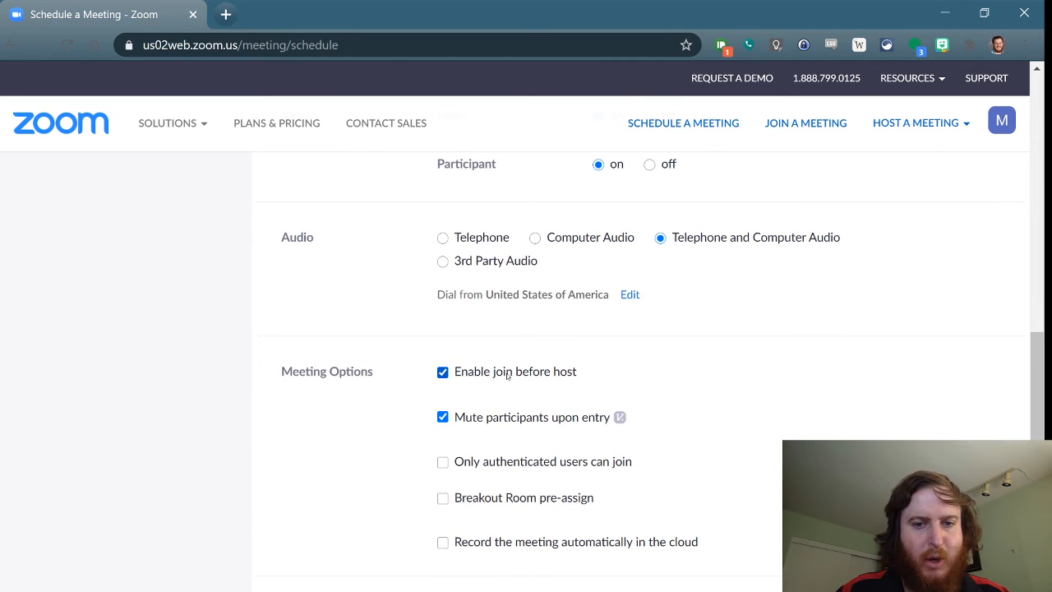
{"action": "mouse_move", "coordinate": [493, 396]}
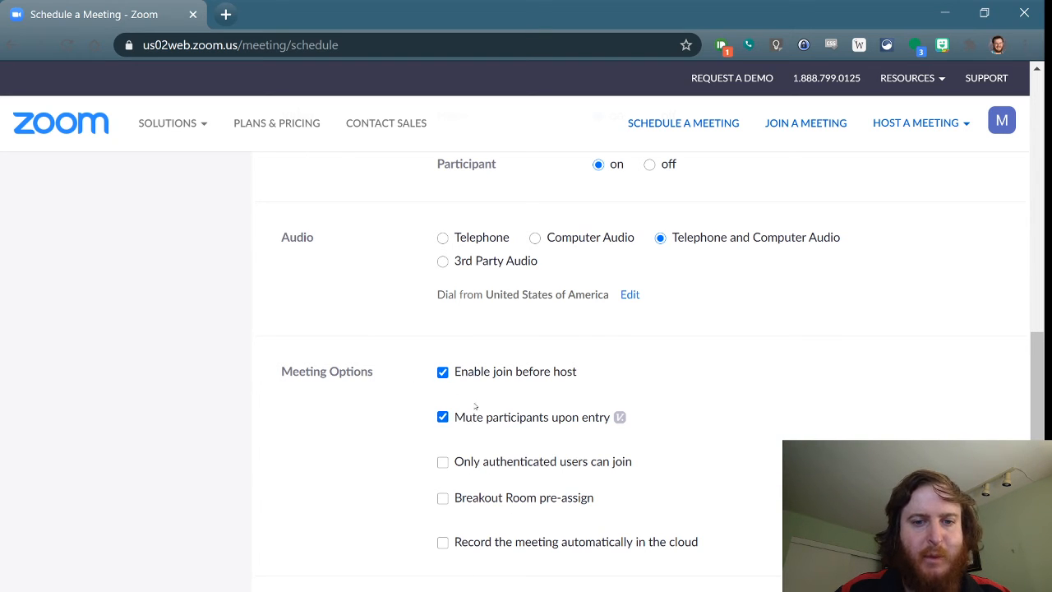
{"action": "scroll", "scroll_direction": "down", "scroll_amount": 3}
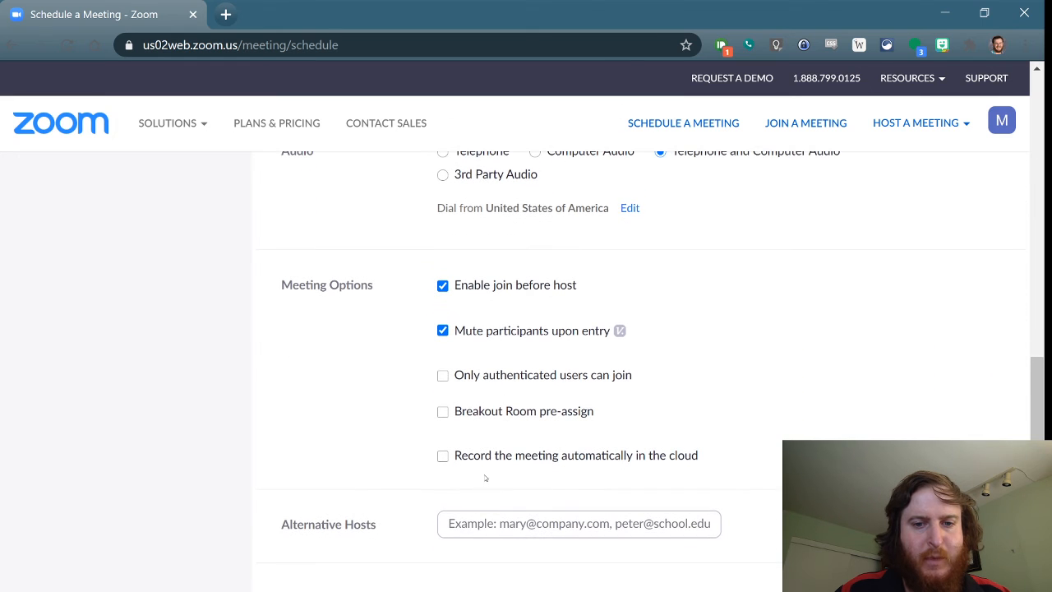
{"action": "left_click", "coordinate": [442, 455]}
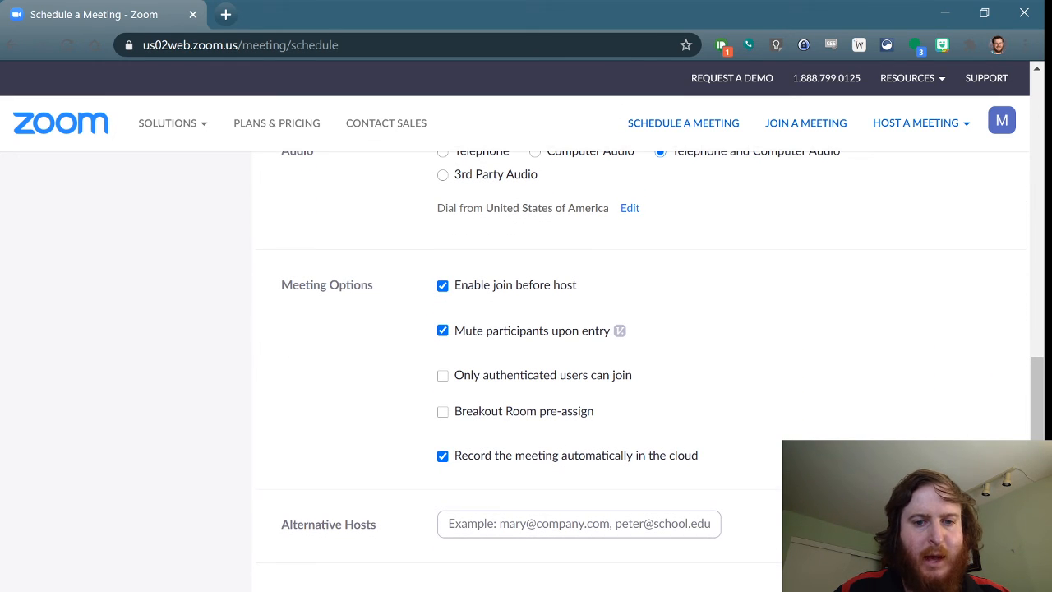
{"action": "scroll", "scroll_direction": "down", "scroll_amount": 3}
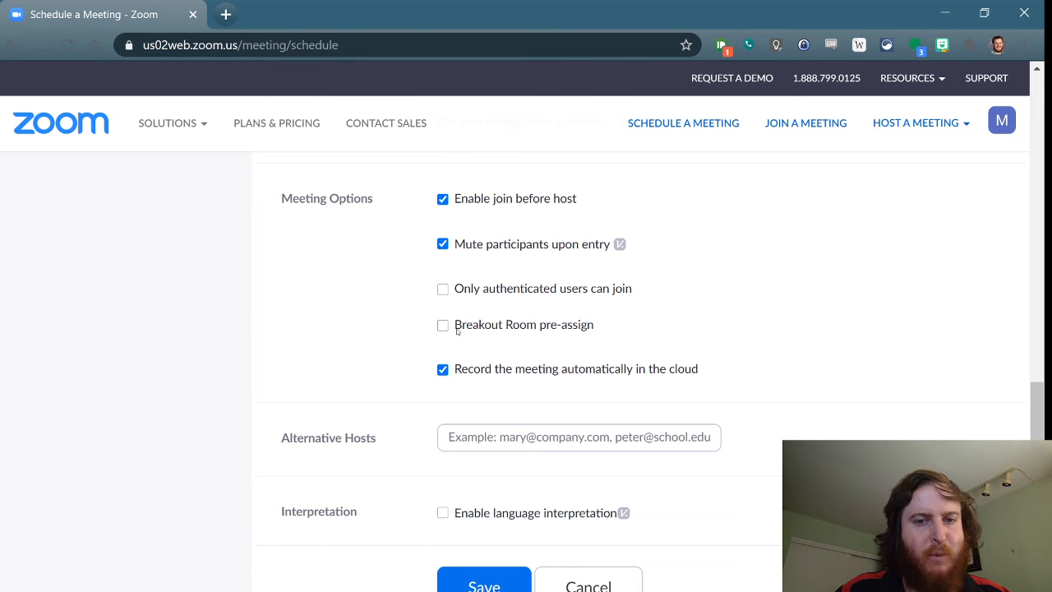
{"action": "left_click", "coordinate": [444, 326]}
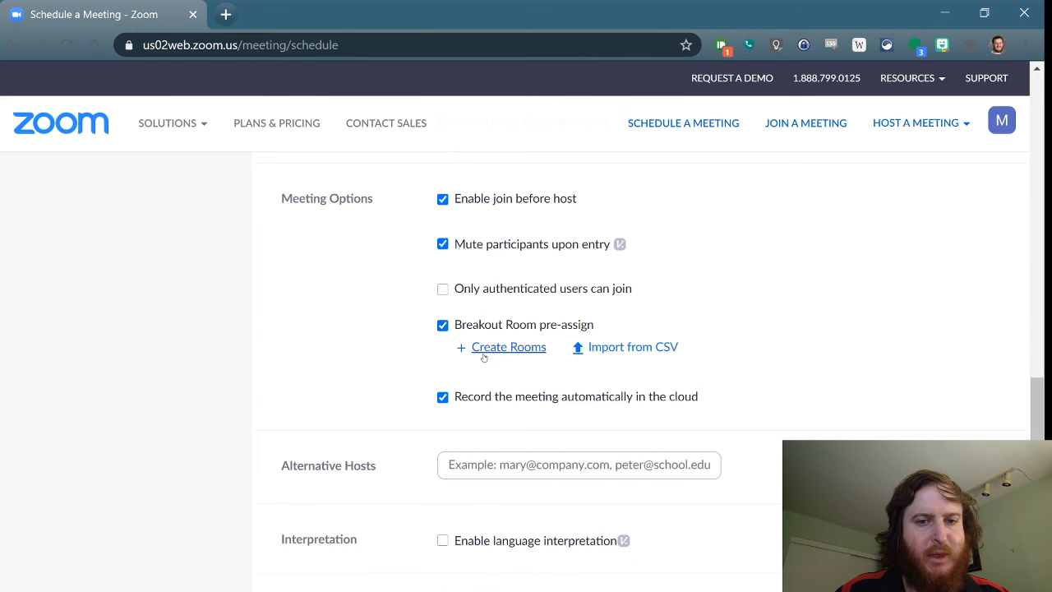
{"action": "left_click", "coordinate": [509, 345]}
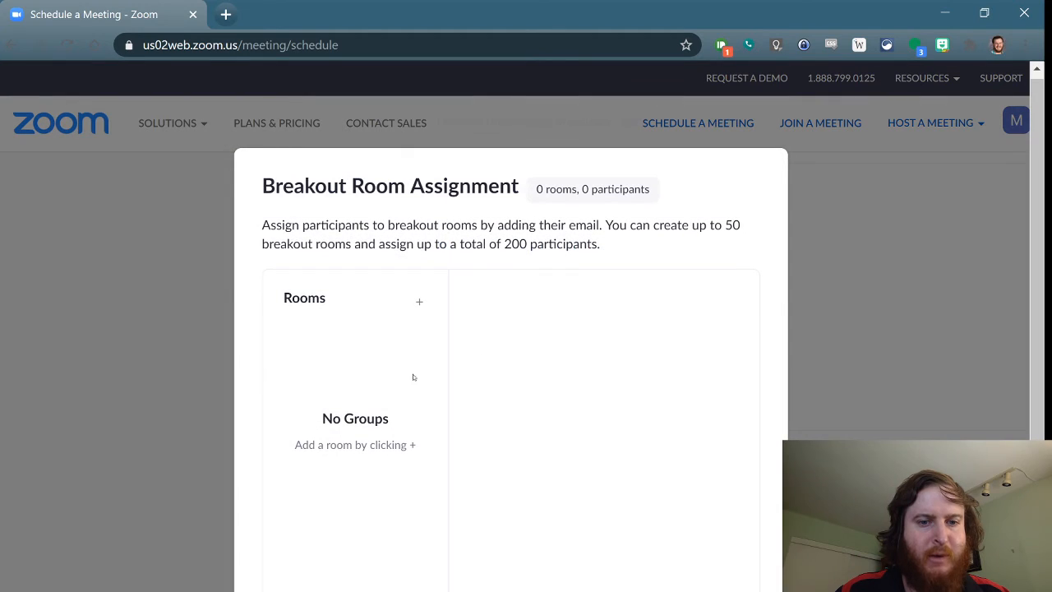
{"action": "mouse_move", "coordinate": [502, 424]}
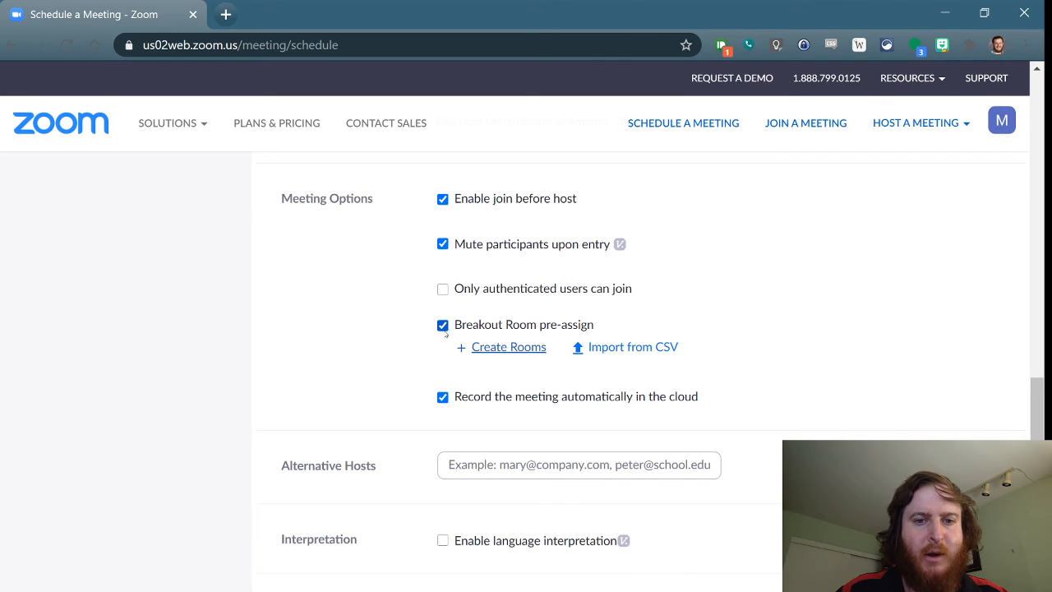
{"action": "left_click", "coordinate": [442, 325]}
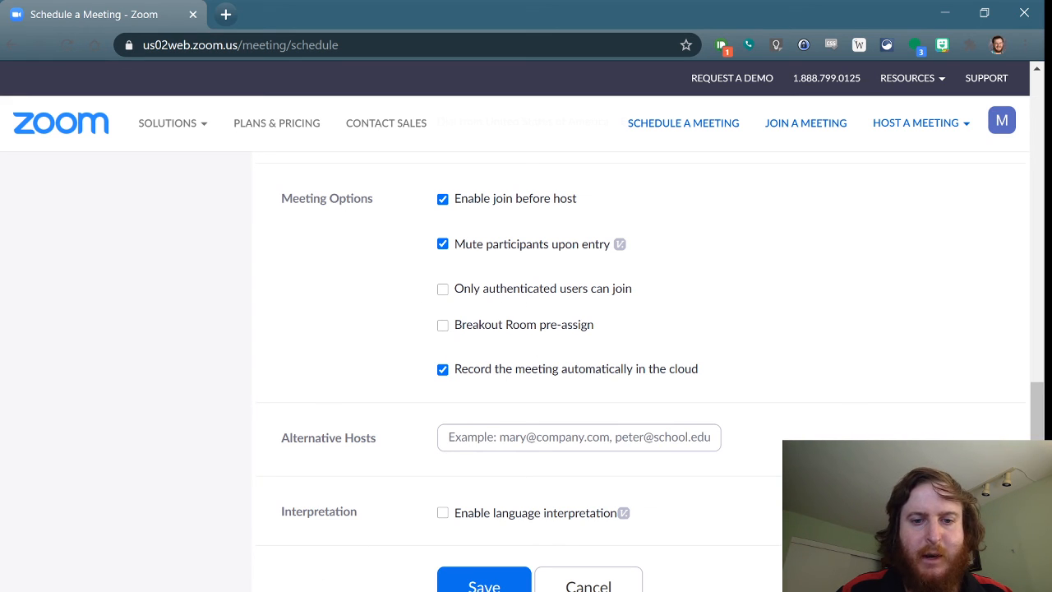
{"action": "mouse_move", "coordinate": [483, 538]}
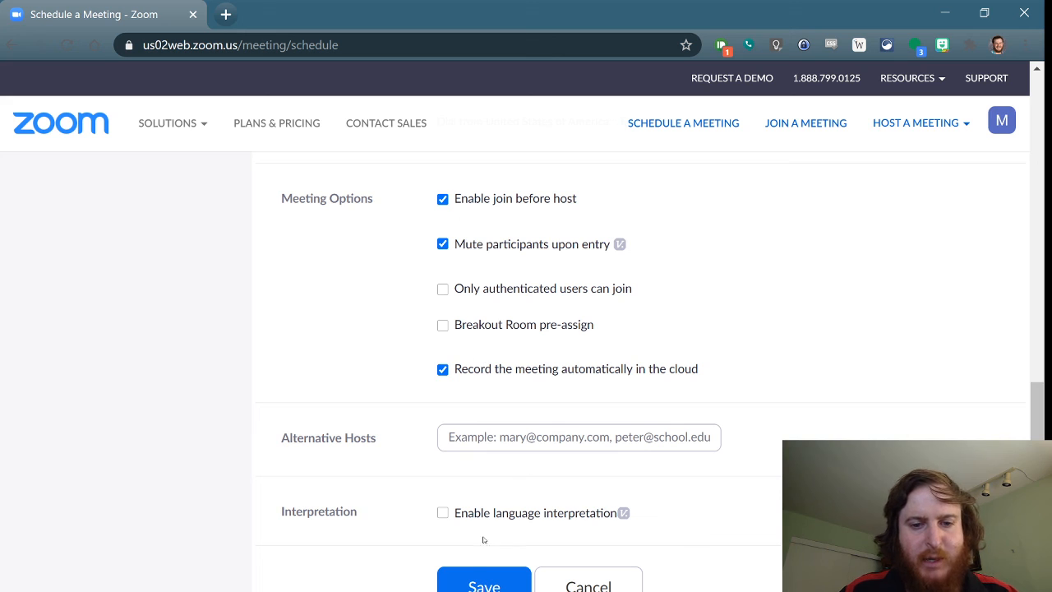
Save the Advisory Meeting so it appears in Upcoming Meetings
{"action": "left_click", "coordinate": [483, 585]}
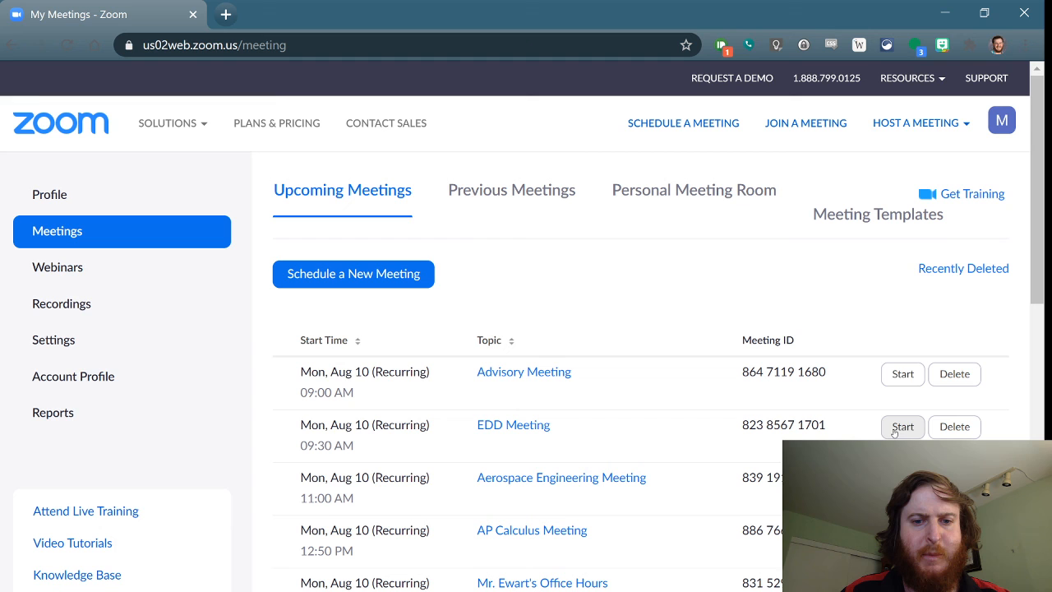
{"action": "mouse_move", "coordinate": [854, 432]}
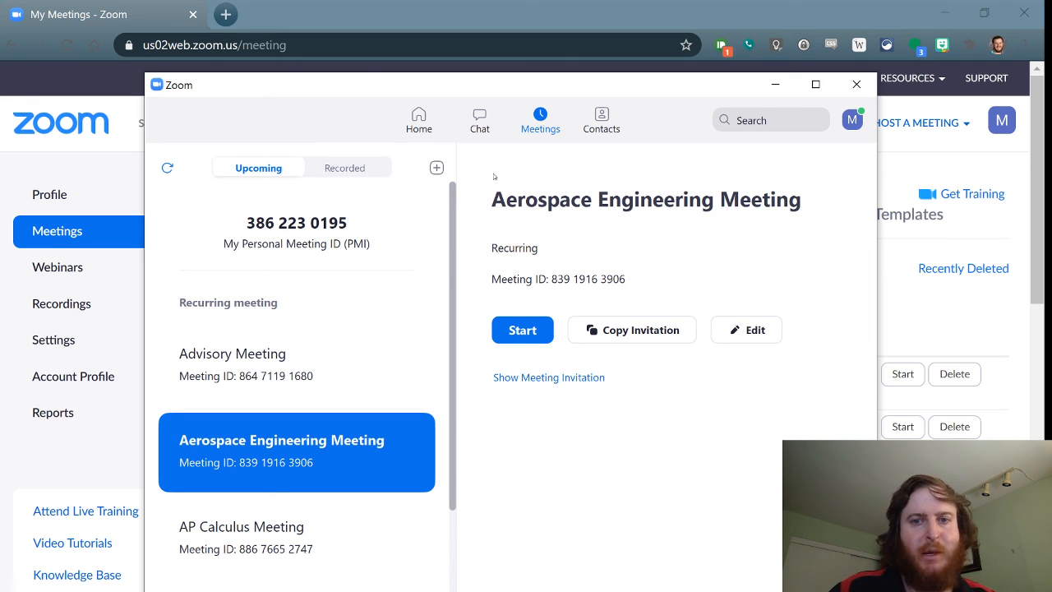
{"action": "mouse_move", "coordinate": [526, 34]}
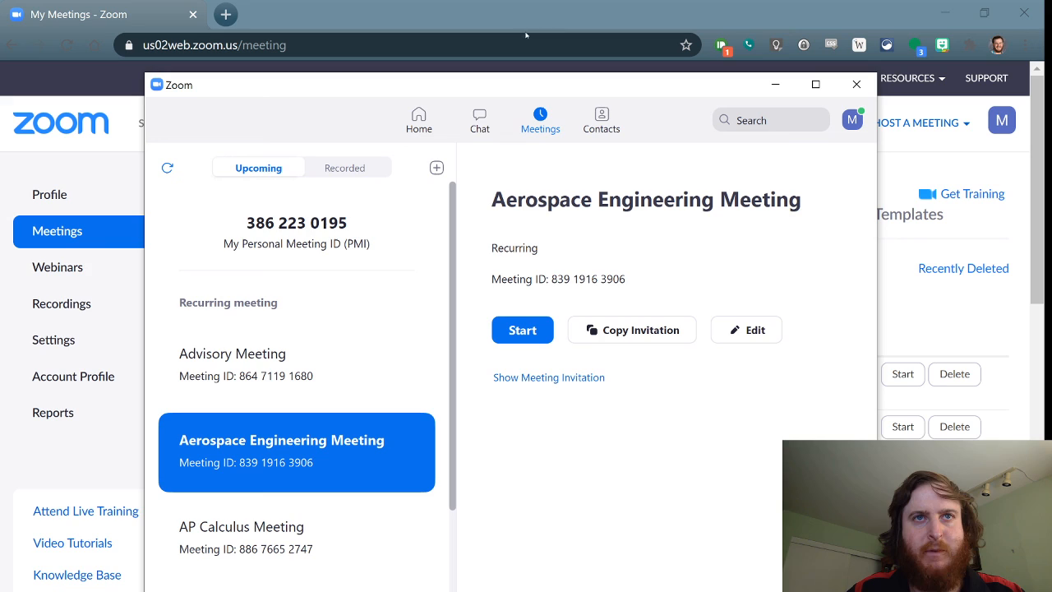